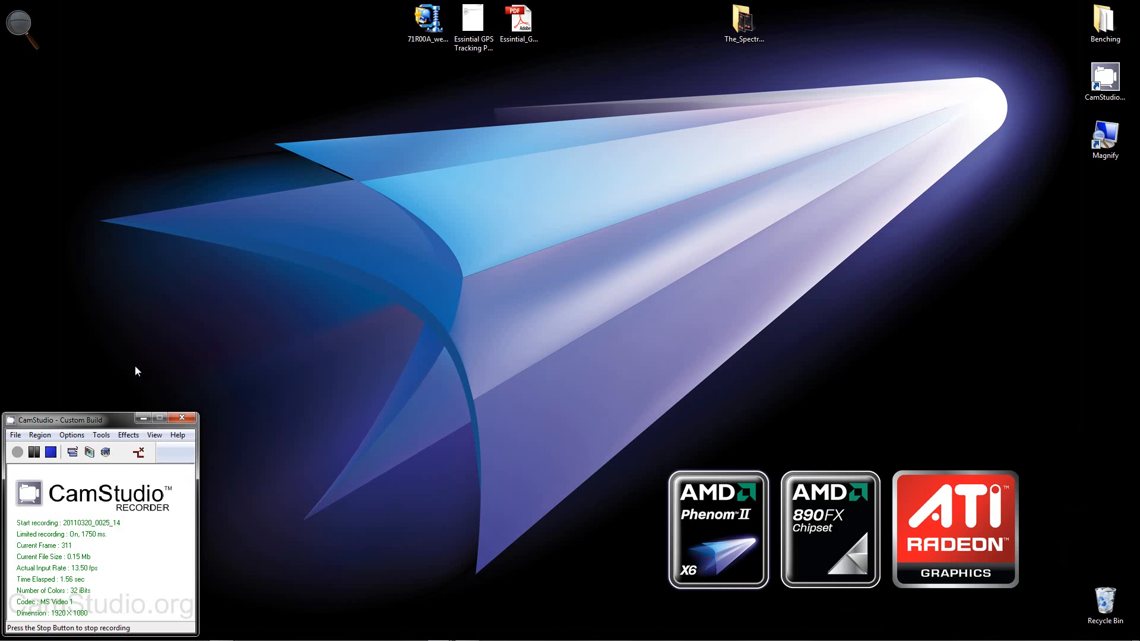
mouse_move(548, 291)
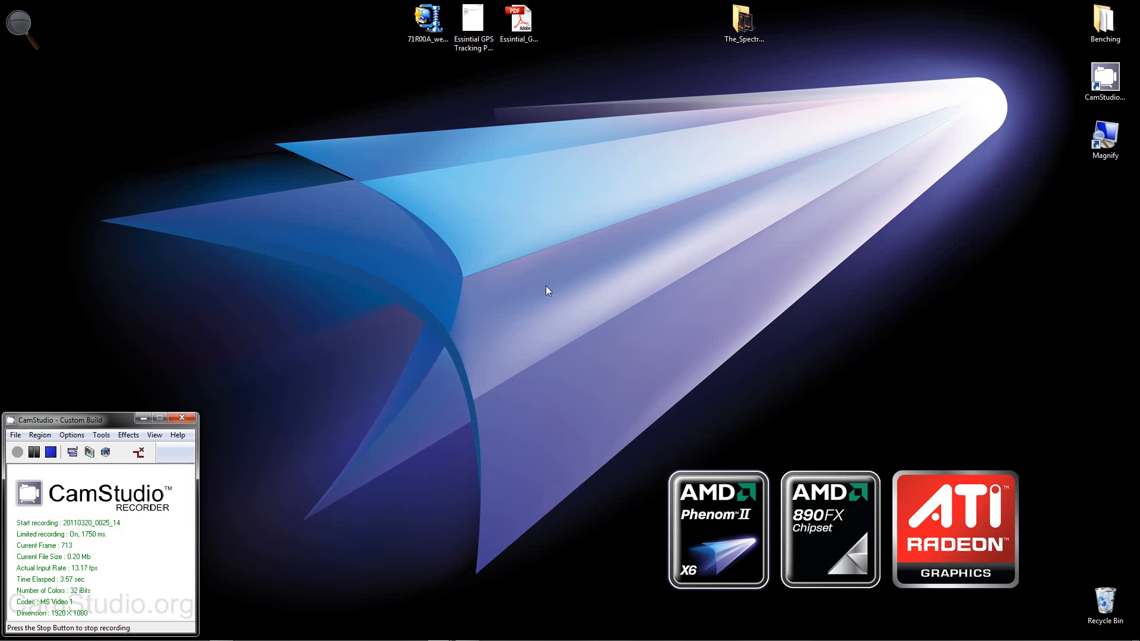
mouse_move(878, 155)
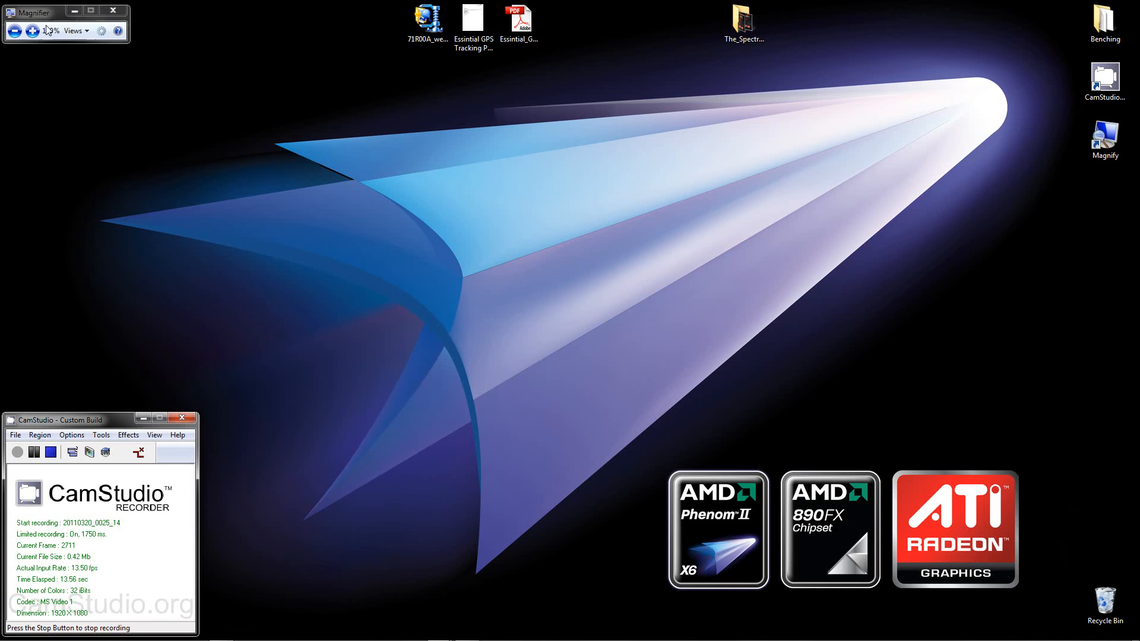
- Zoom the Windows Magnifier in to 200% so the desktop shortcuts appear enlarged
left_click(34, 31)
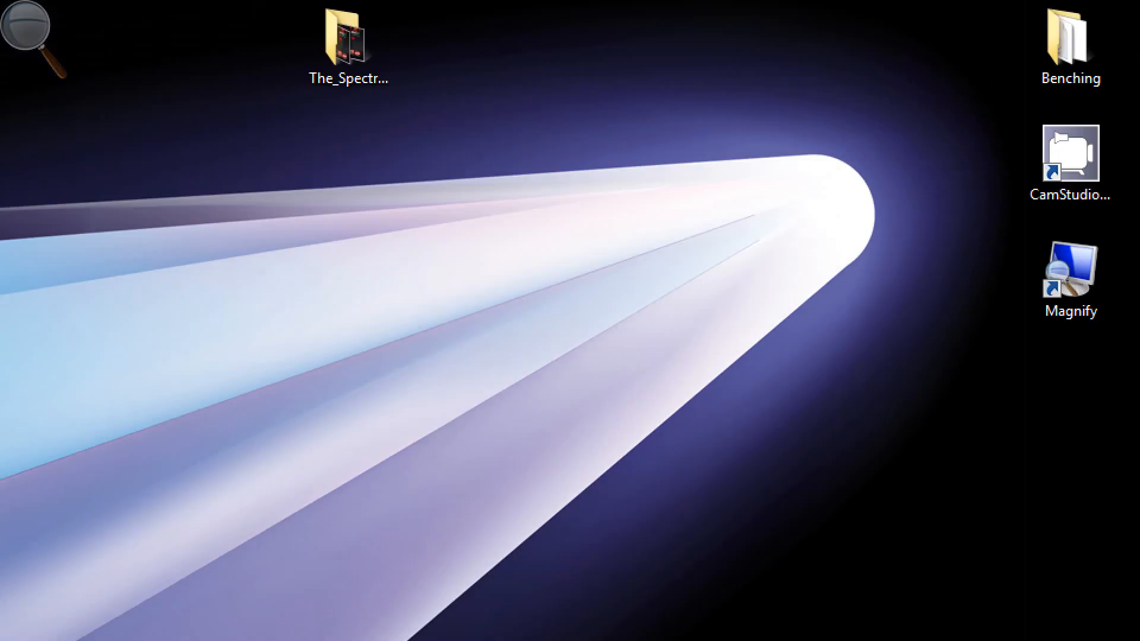
mouse_move(1058, 57)
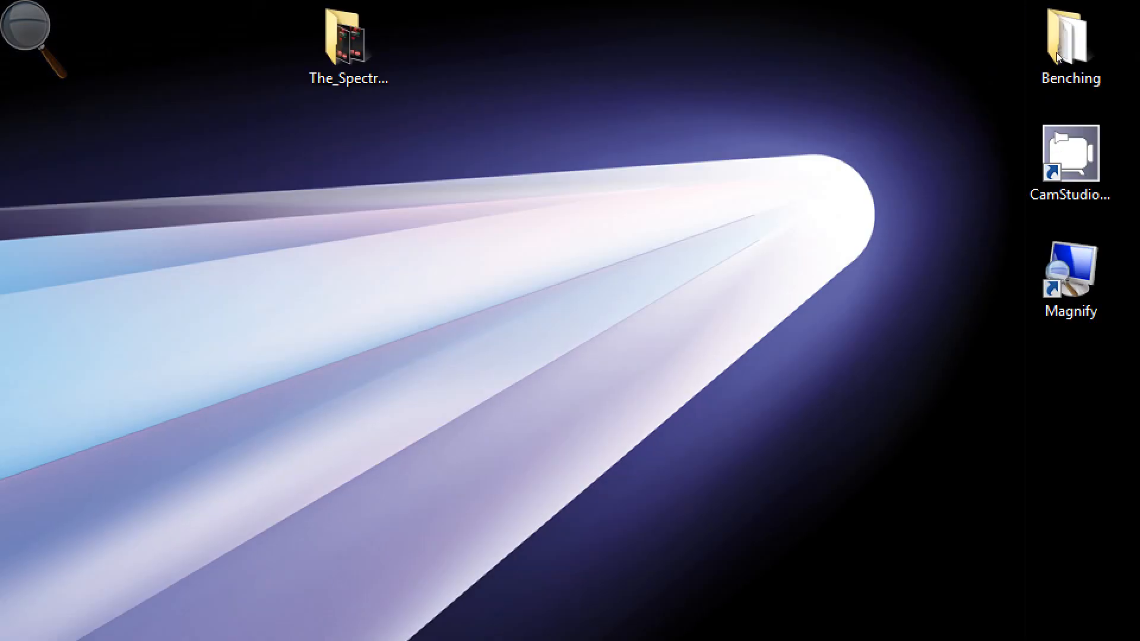
- Launch MSI Kombustor from the Benching folder of benchmark tools
double_click(1069, 37)
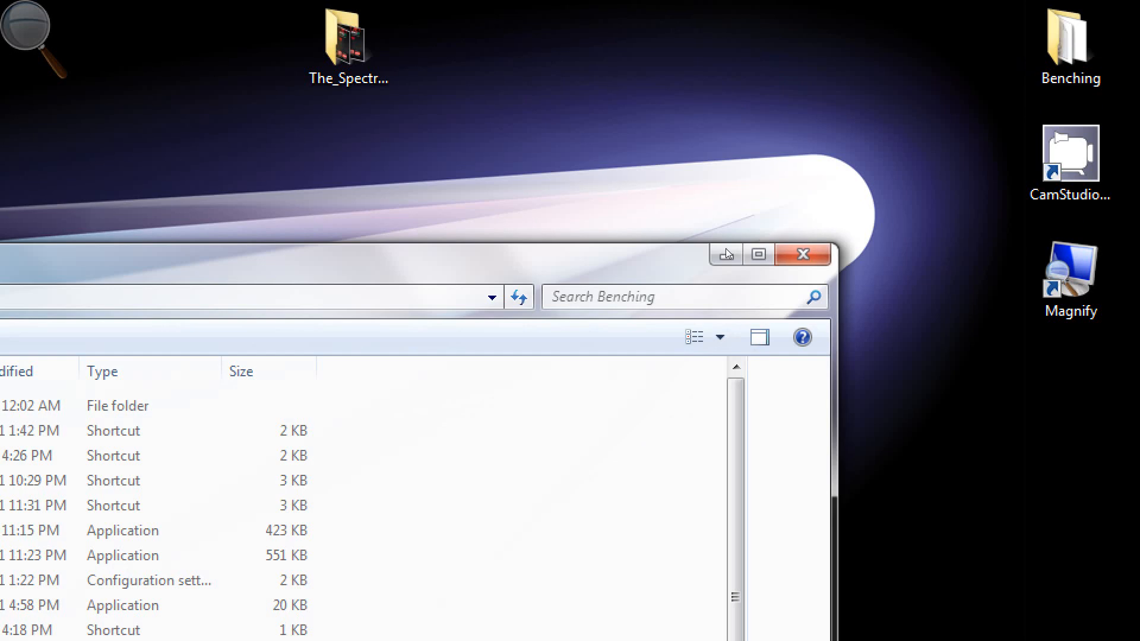
left_click(759, 254)
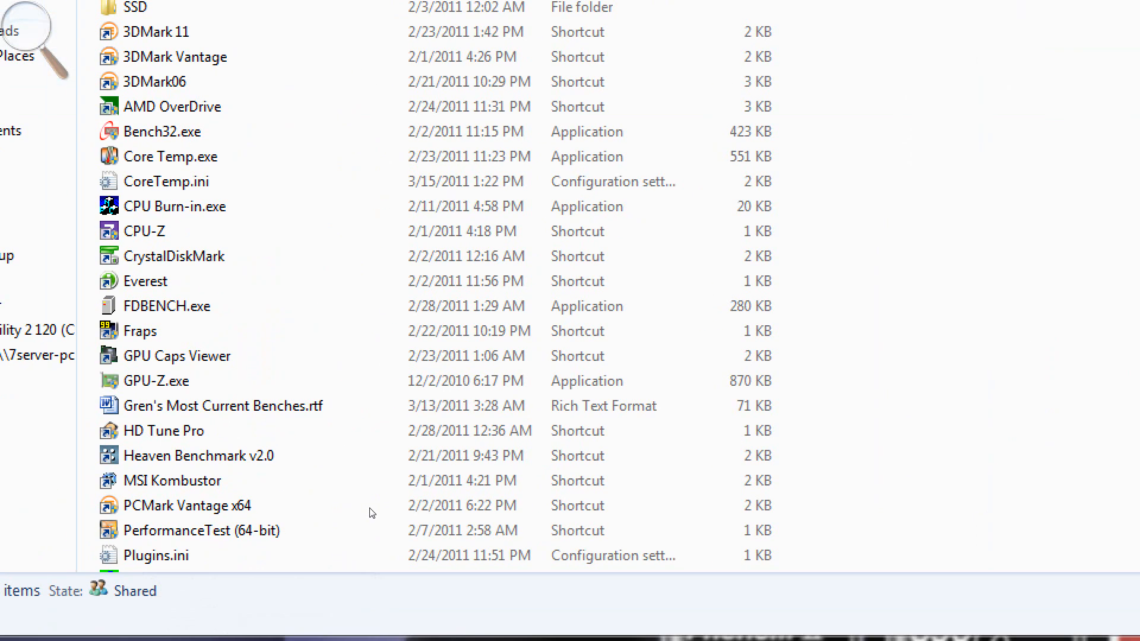
left_click(174, 479)
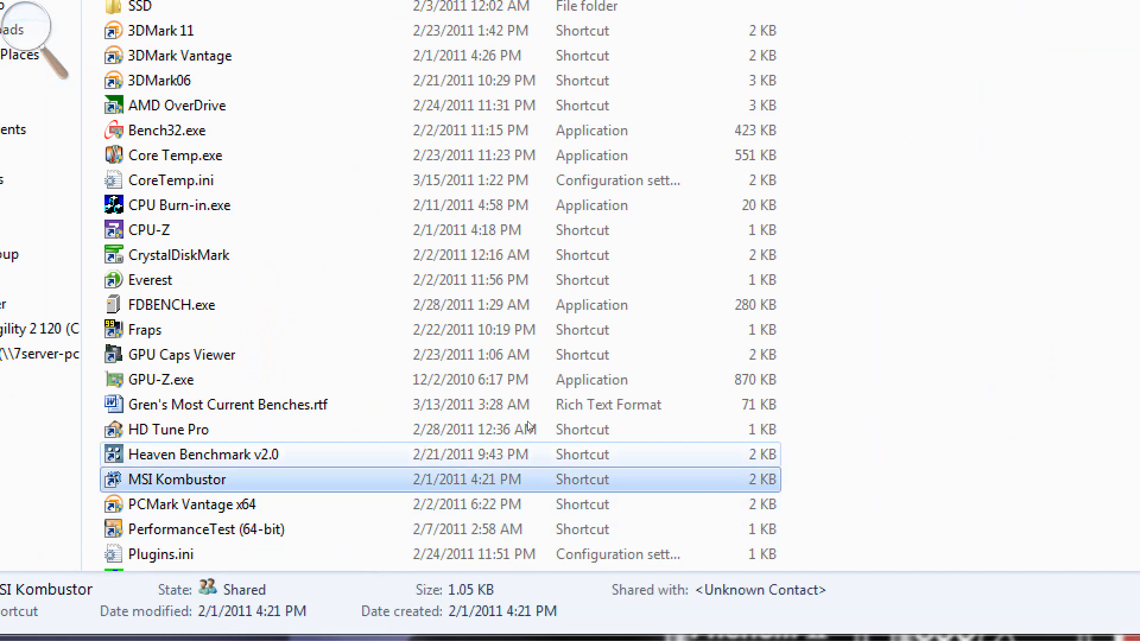
double_click(176, 479)
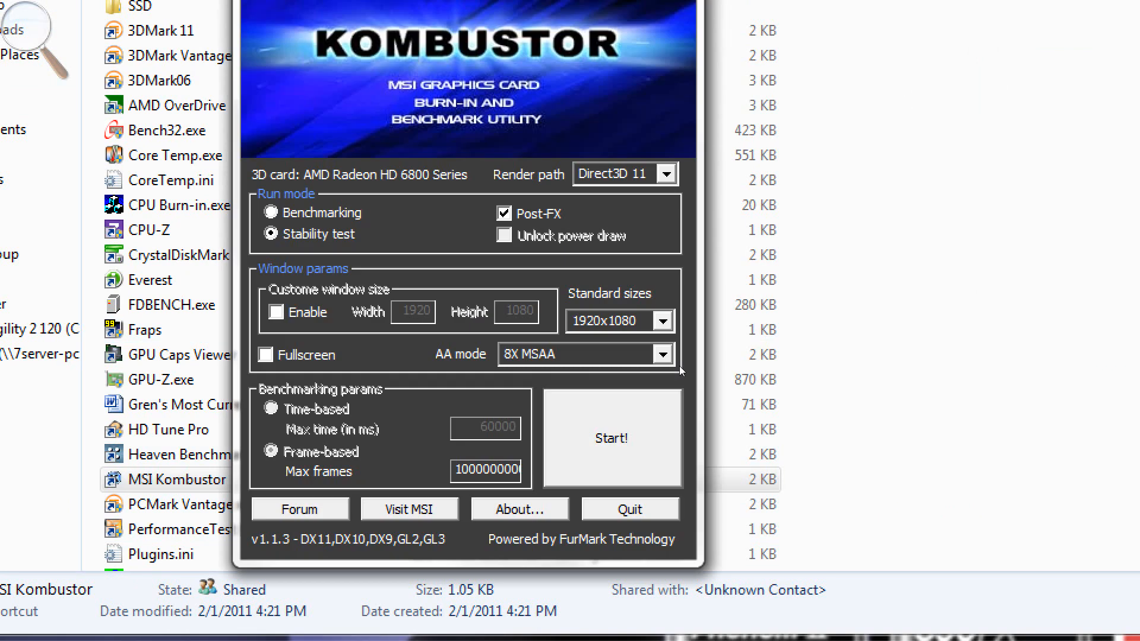
- Start the Kombustor stability test windowed at the standard 1280x1024 size
left_click(611, 438)
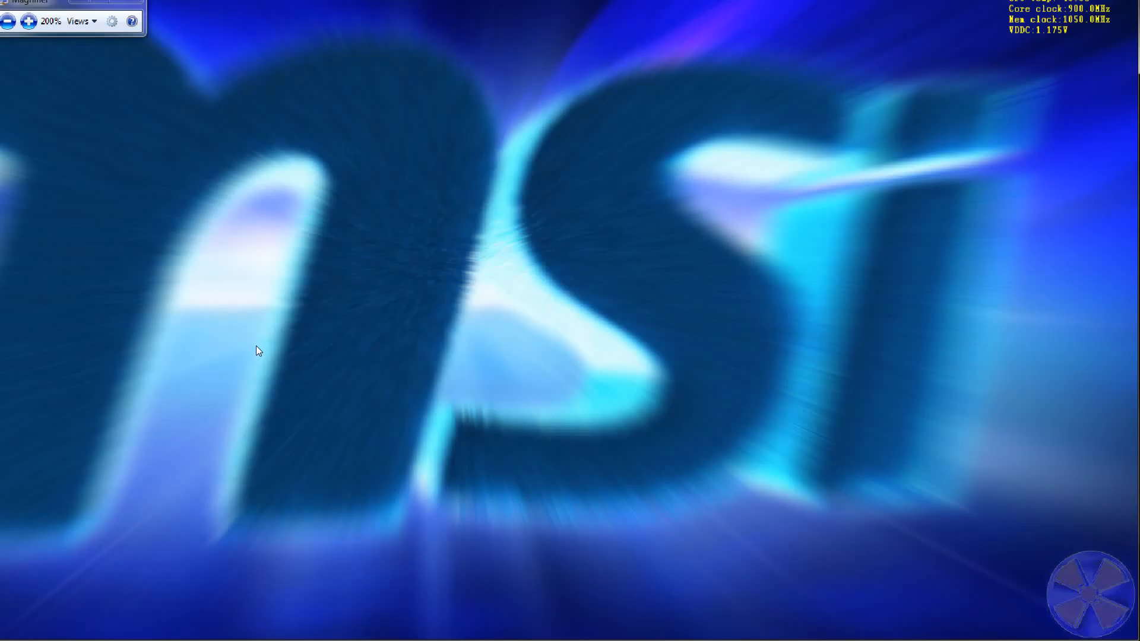
left_click(30, 21)
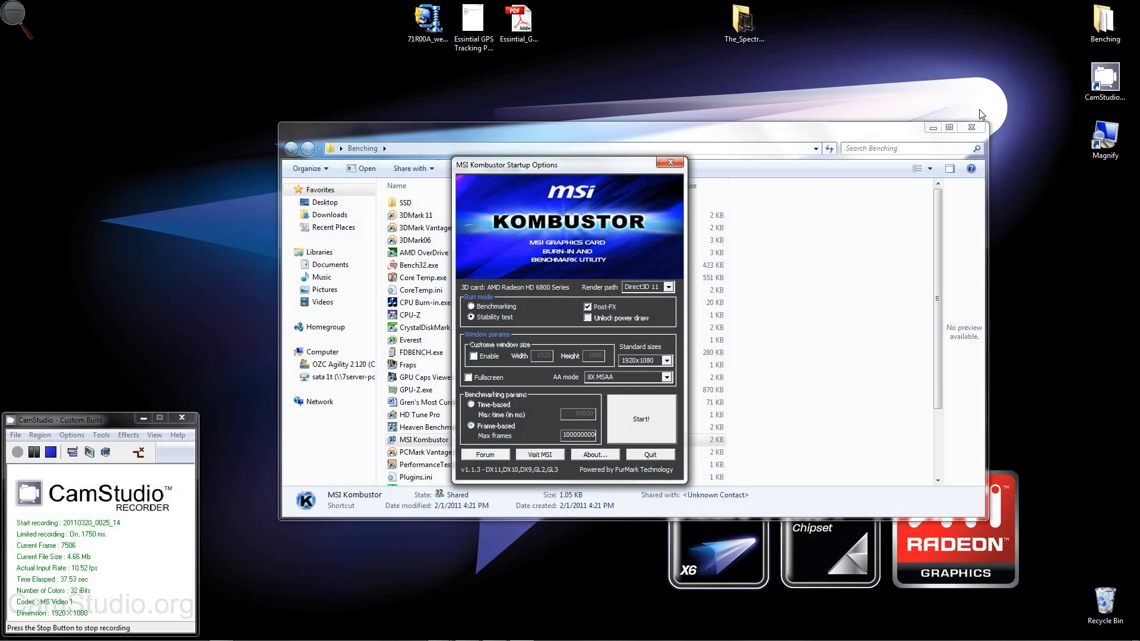
left_click(664, 361)
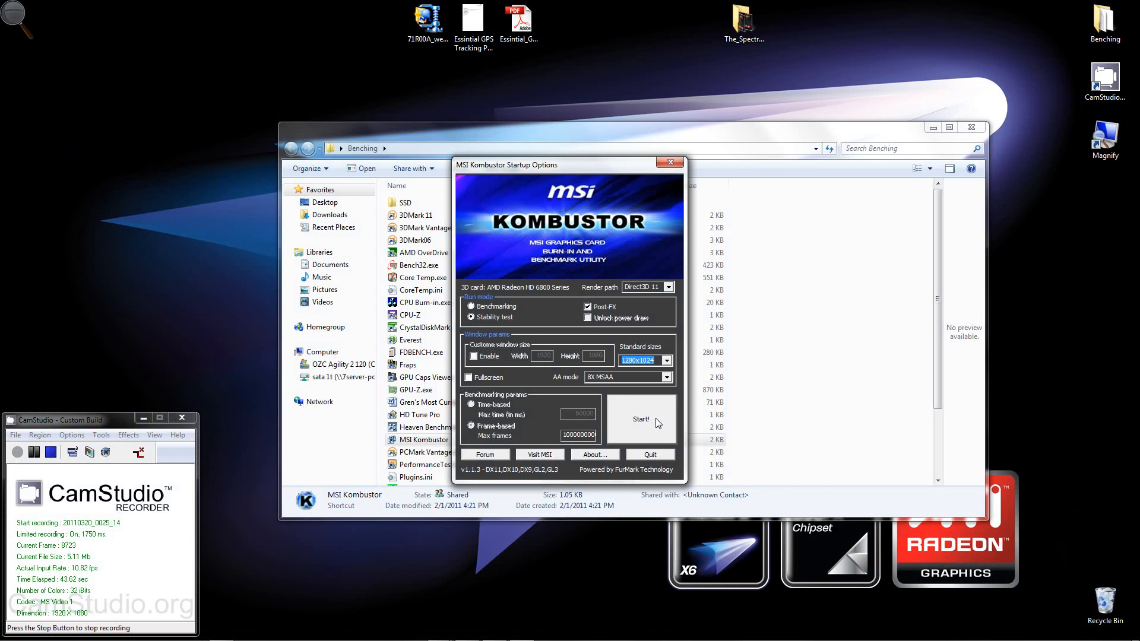
left_click(640, 419)
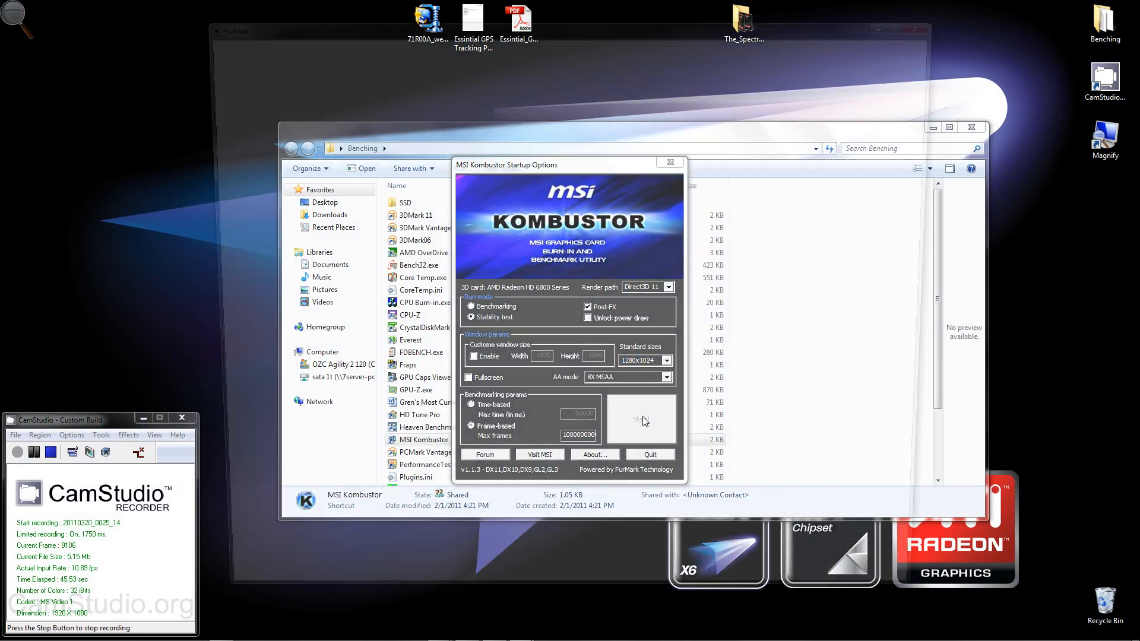
- Bring the Benching folder in front of the running test and select Sapphire TRIXX
left_click(640, 420)
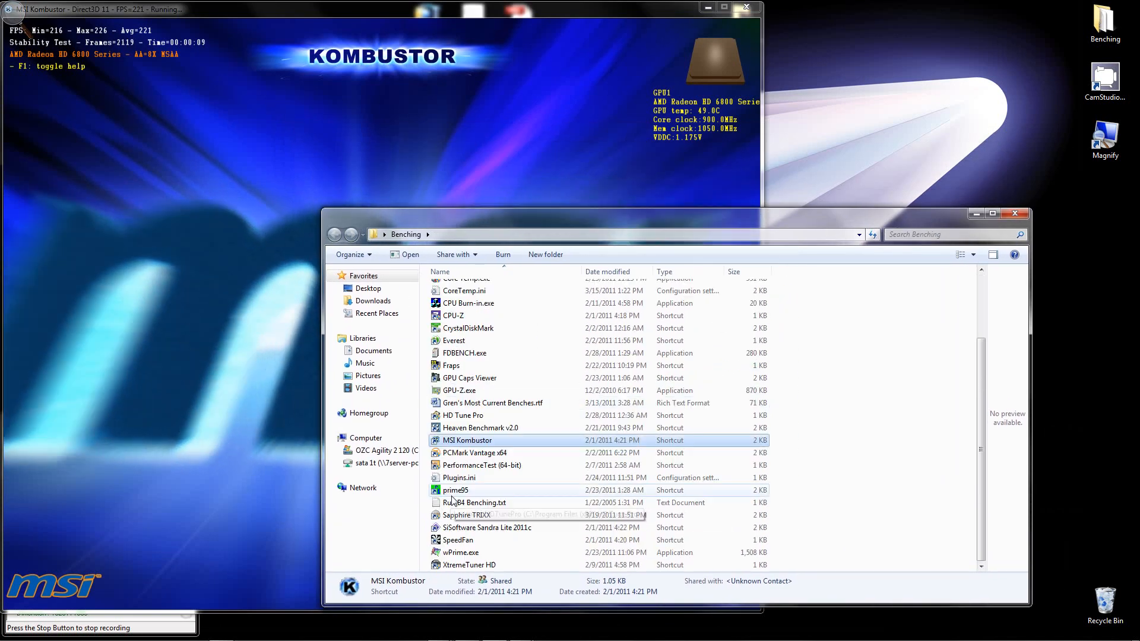
mouse_move(494, 544)
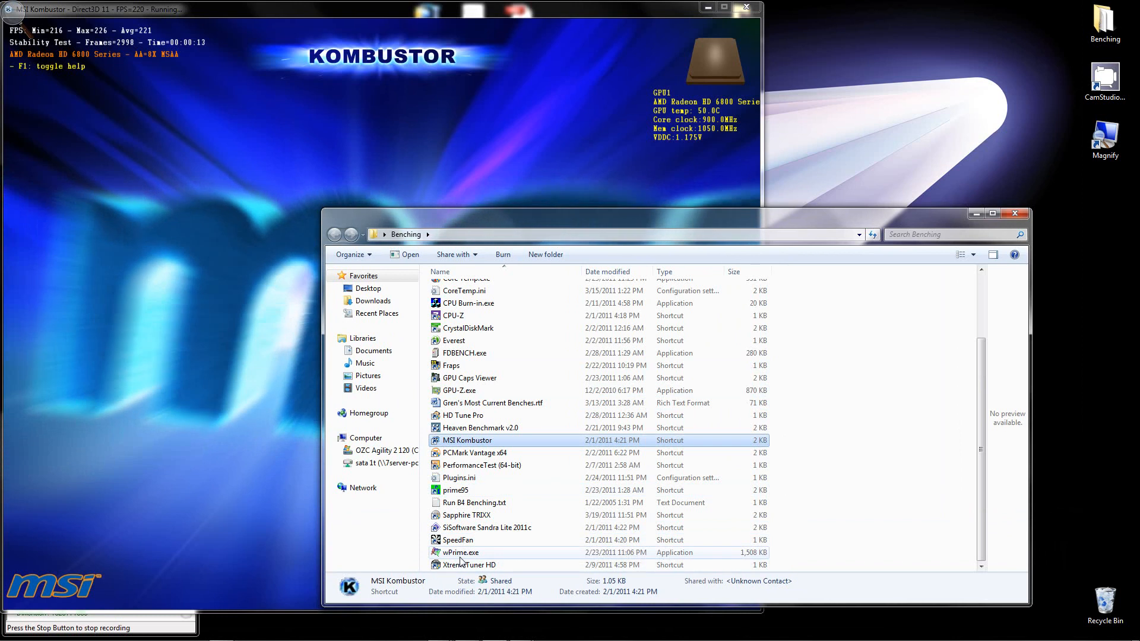
mouse_move(469, 566)
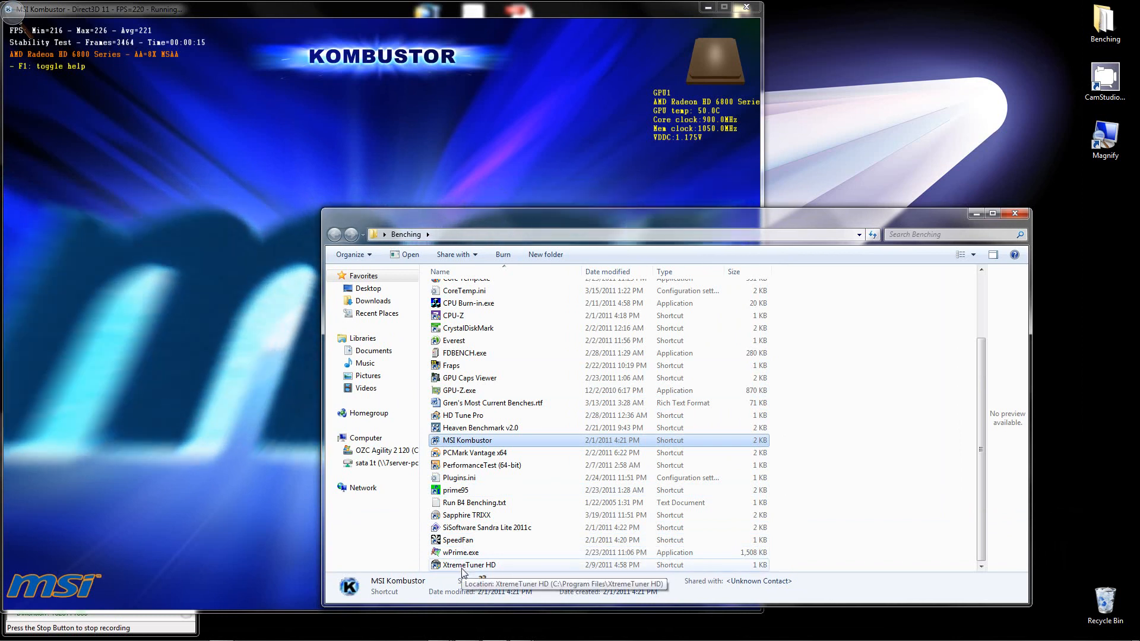
mouse_move(465, 515)
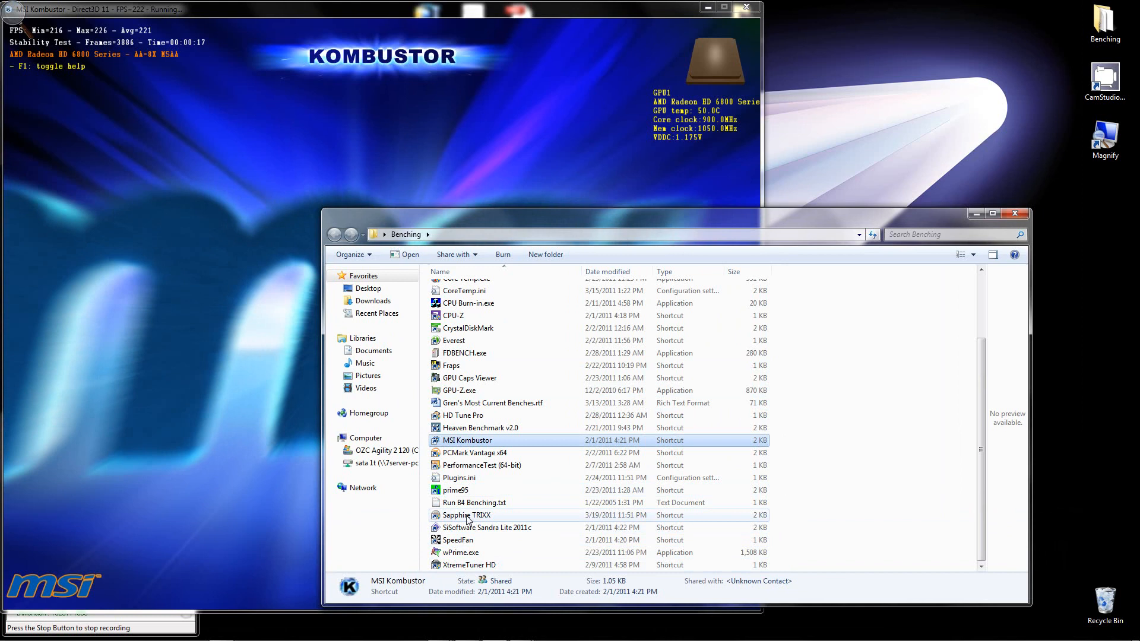
left_click(466, 514)
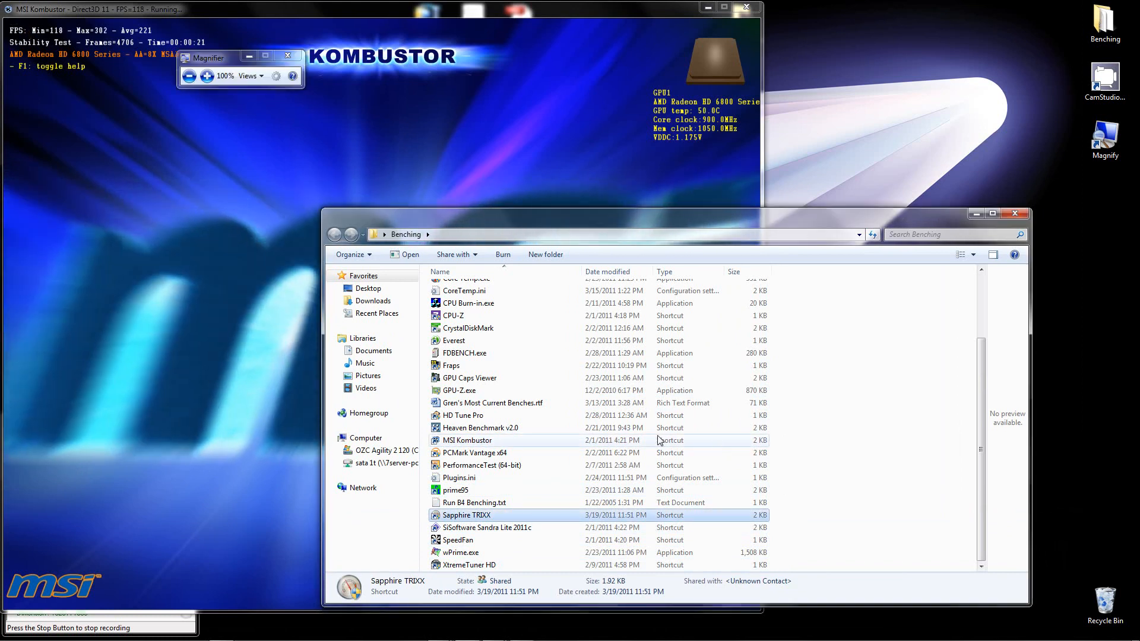
mouse_move(634, 443)
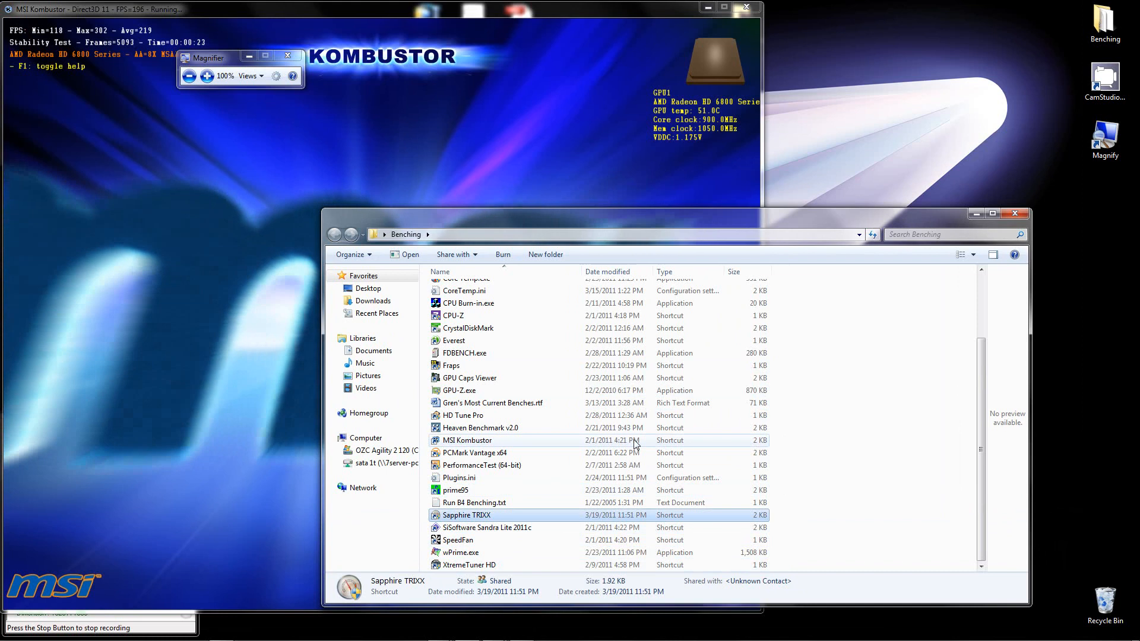
- Launch Sapphire TriXX to its Info page for the Radeon HD 6800 at 900/1050 MHz
double_click(466, 515)
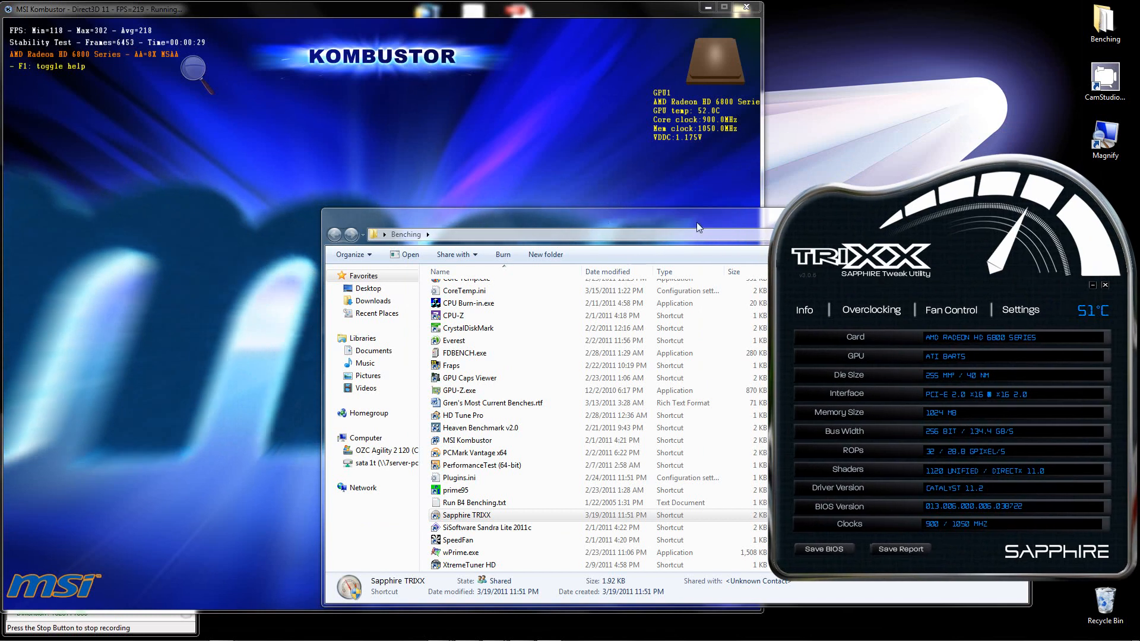
mouse_move(573, 225)
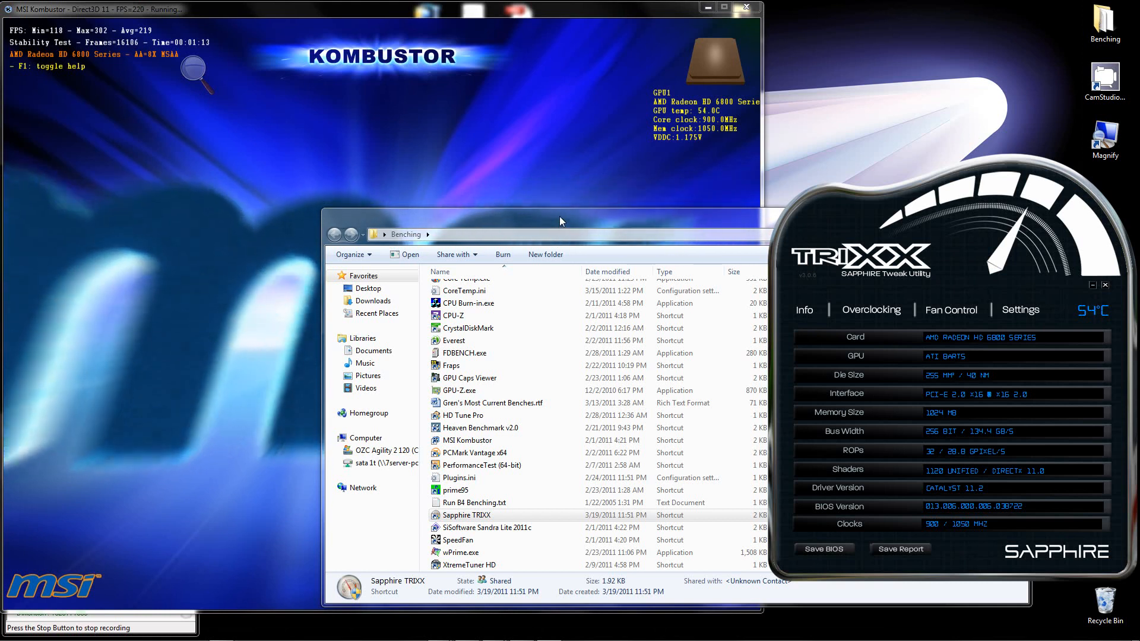
mouse_move(517, 341)
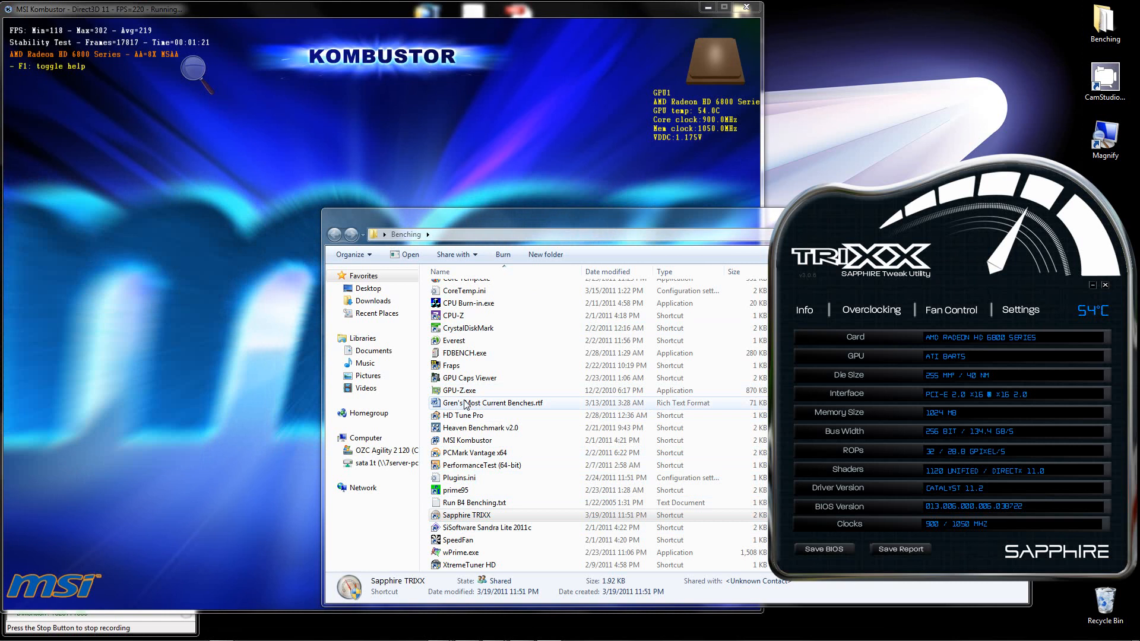
- Launch GPU-Z to confirm the HD 6800's 900/1050 MHz stock clocks, then close it
left_click(459, 391)
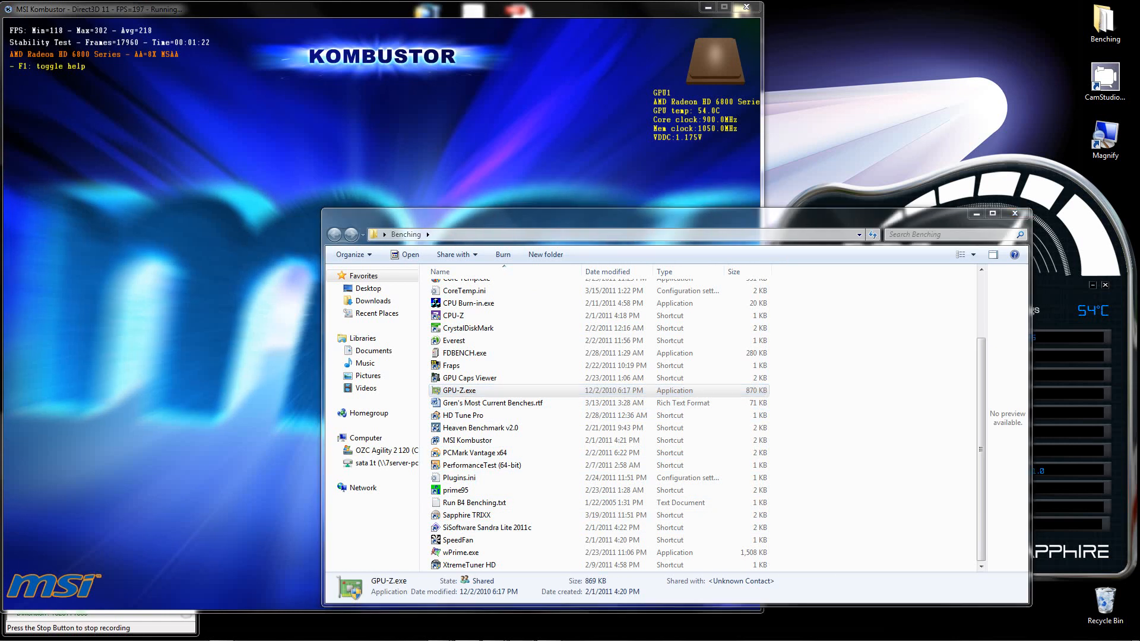
double_click(458, 391)
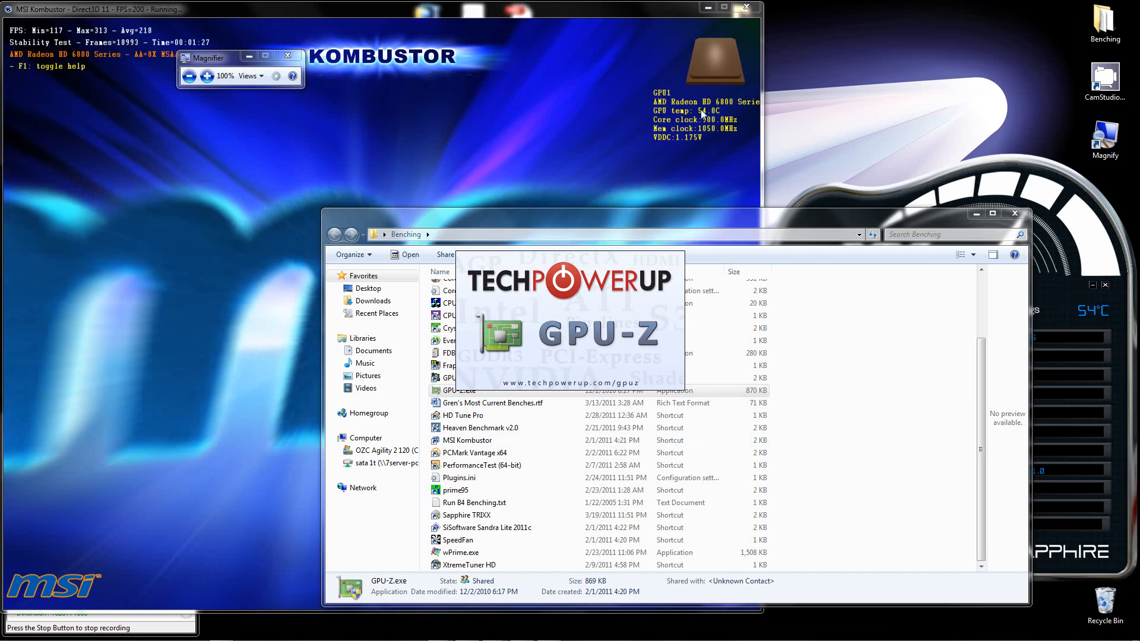
double_click(467, 390)
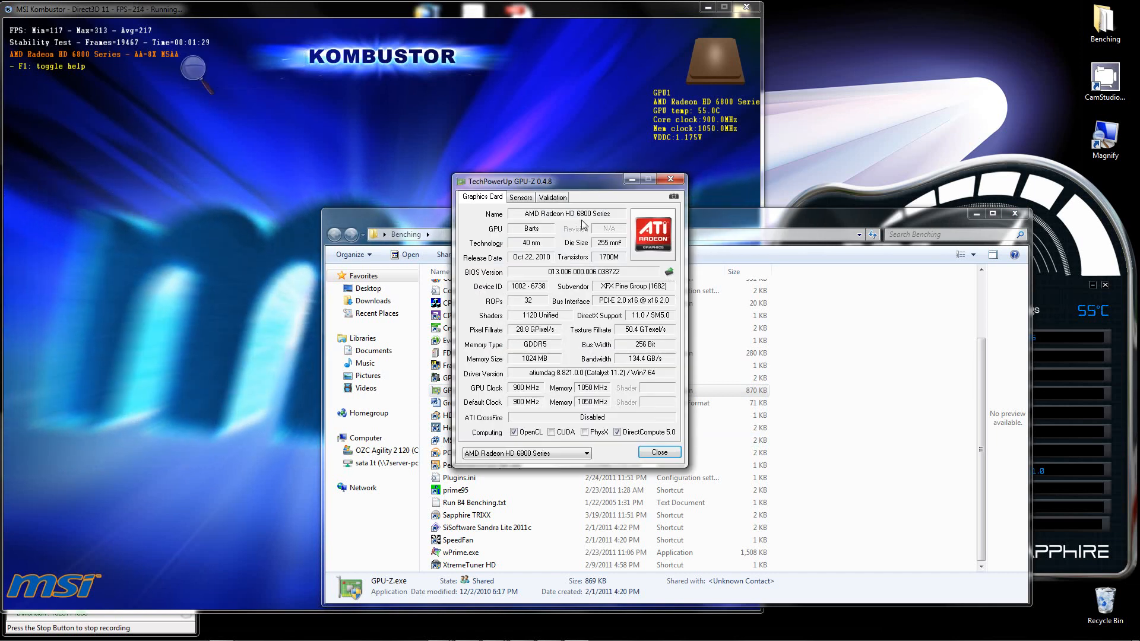
mouse_move(136, 89)
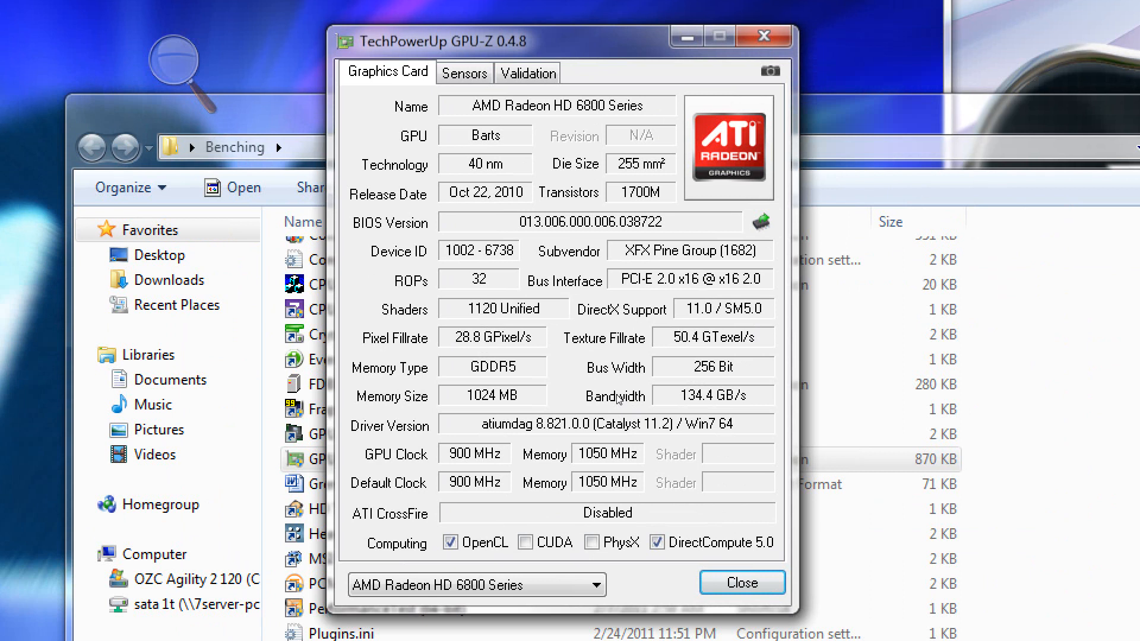
mouse_move(551, 399)
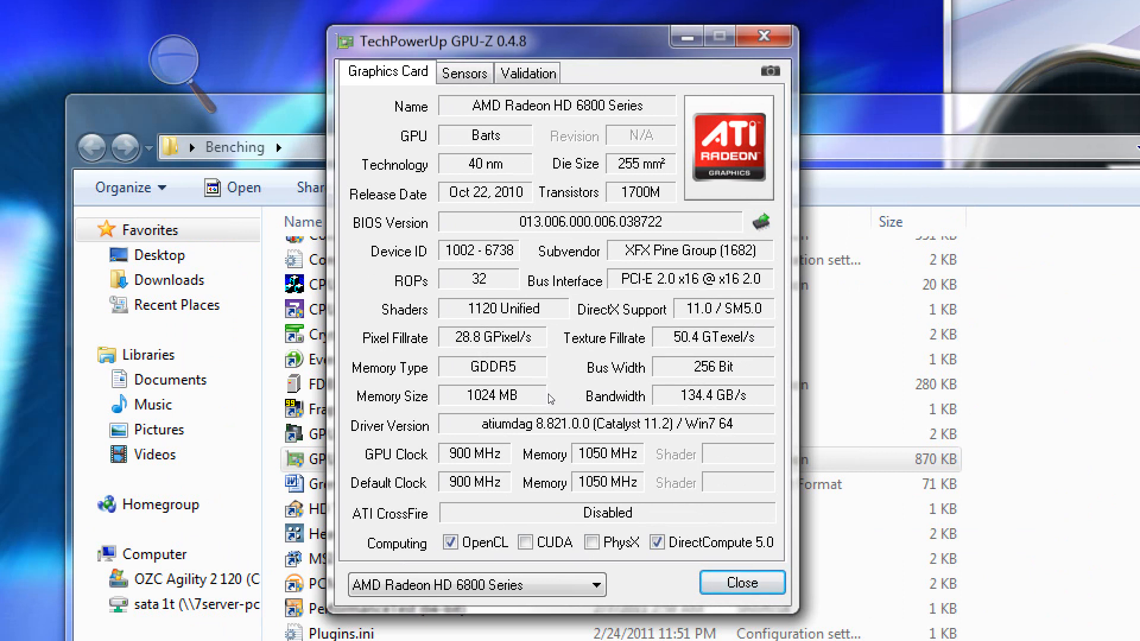
mouse_move(589, 399)
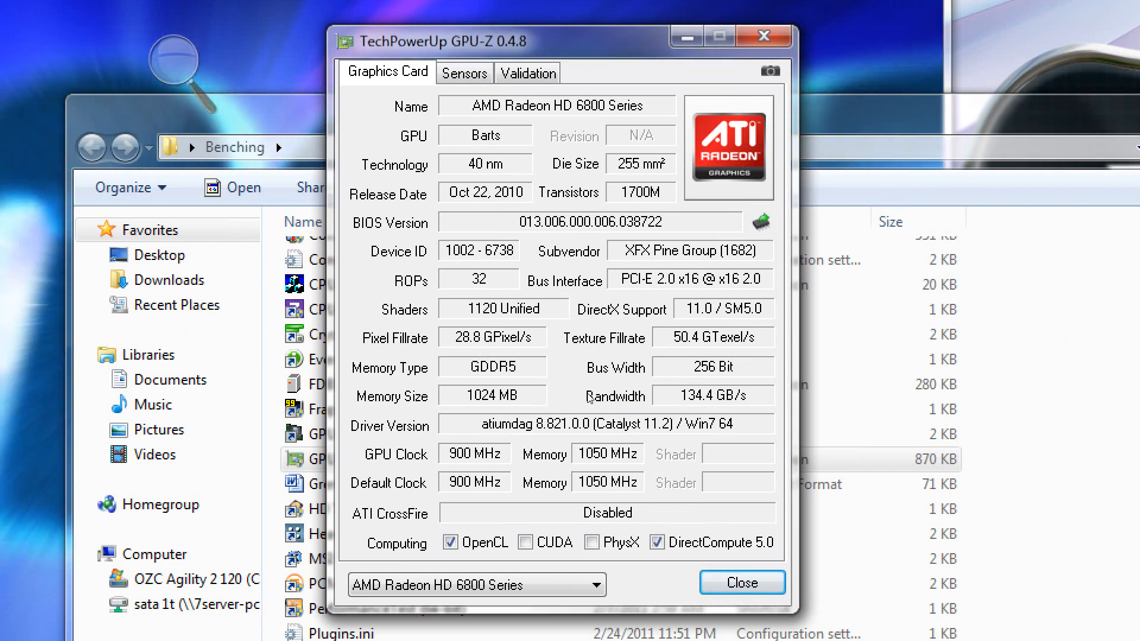
mouse_move(589, 213)
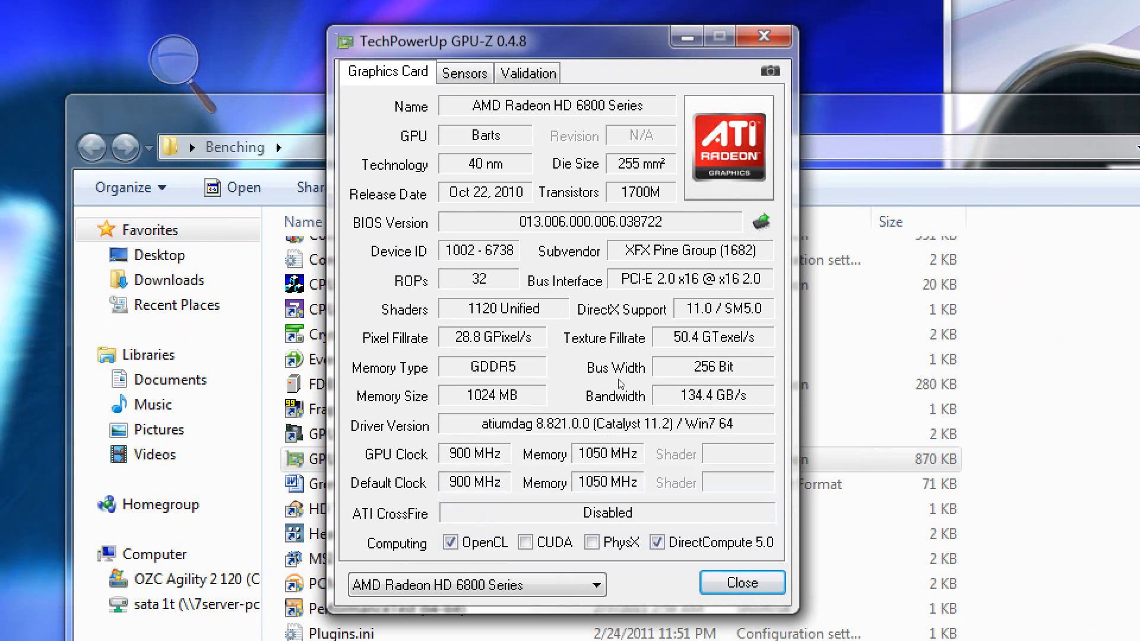
left_click(741, 581)
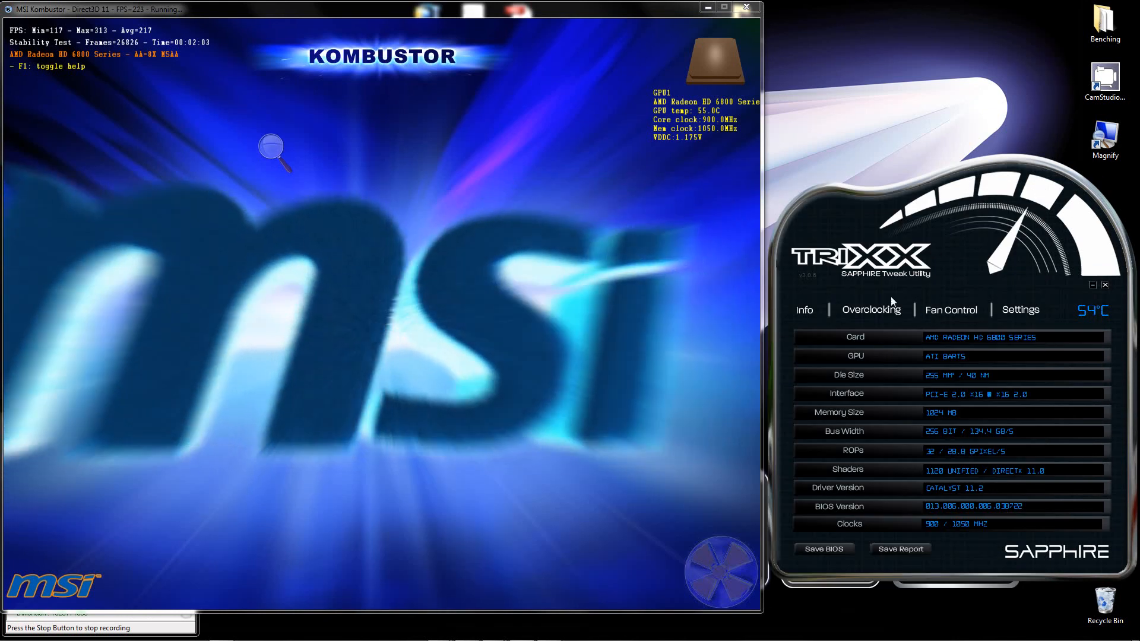
- Load the saved 1000 core / 1295 memory overclock profile and apply it to the card
left_click(870, 309)
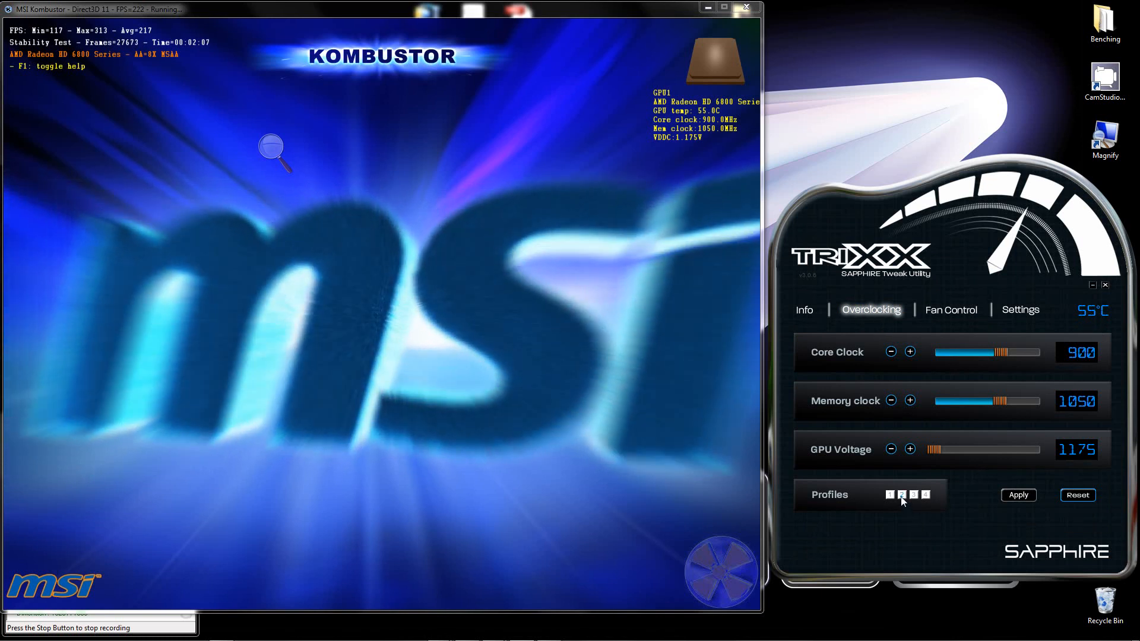
right_click(902, 494)
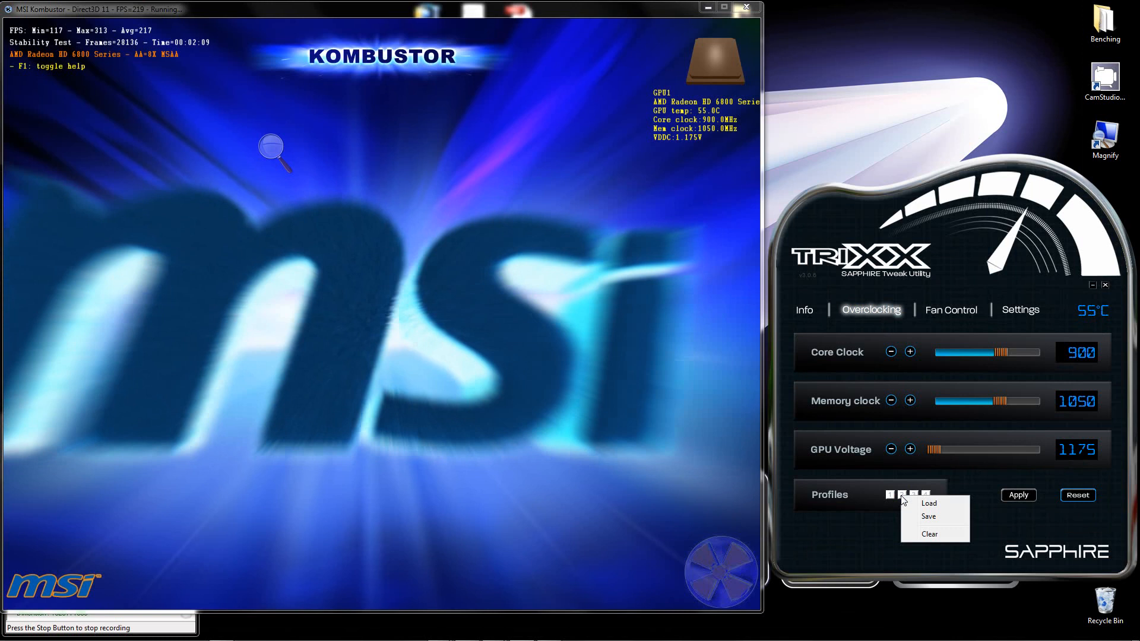
mouse_move(939, 503)
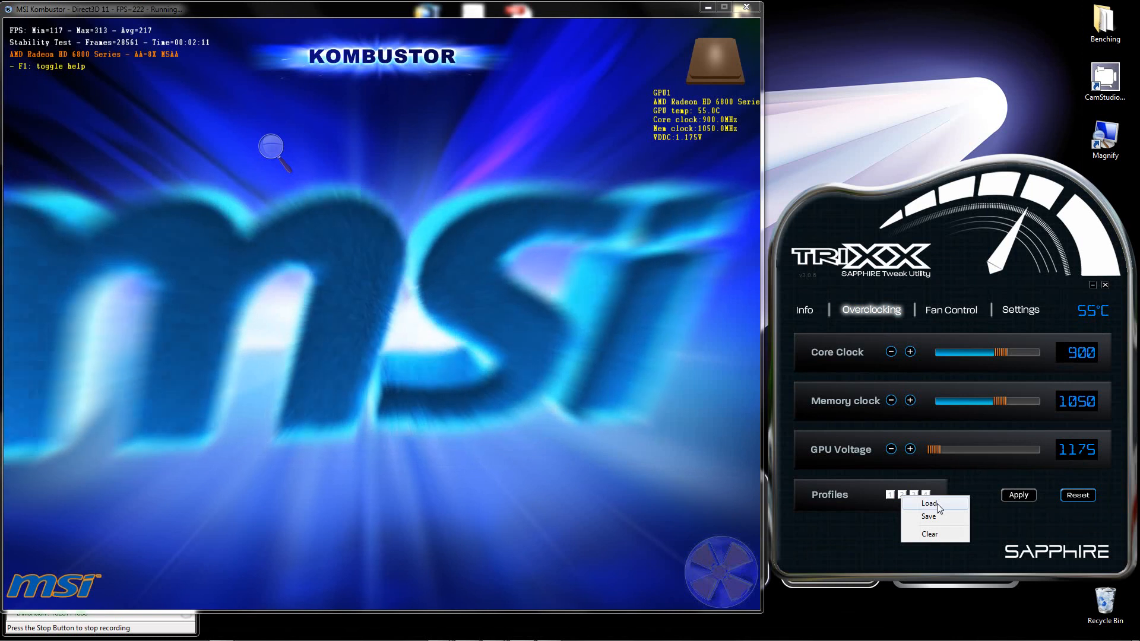
left_click(929, 503)
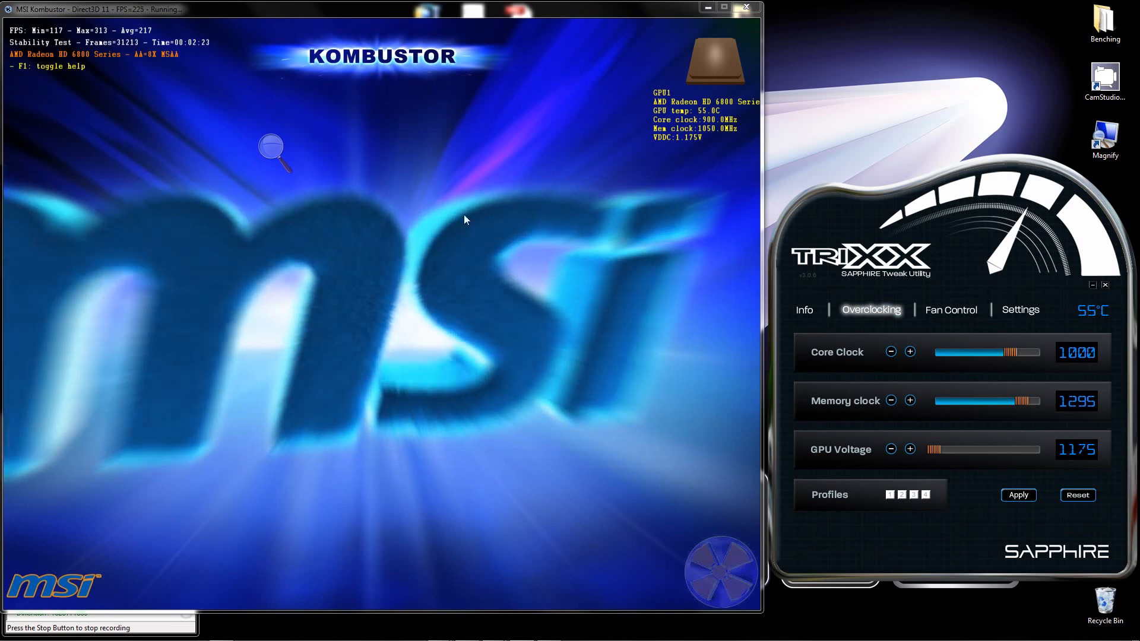
mouse_move(597, 319)
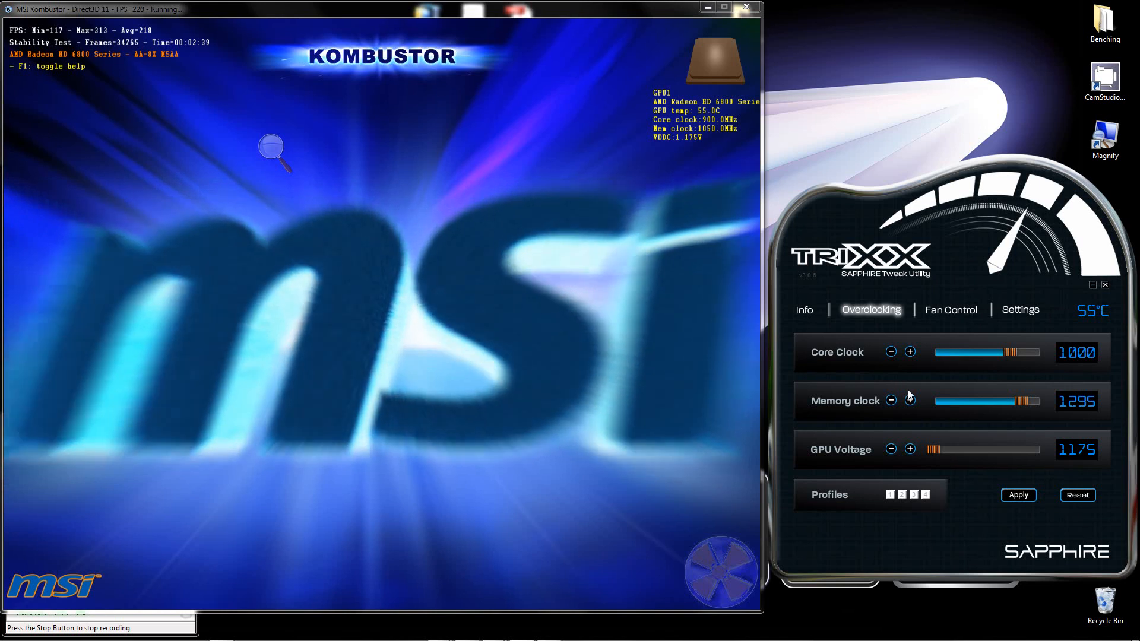
mouse_move(875, 424)
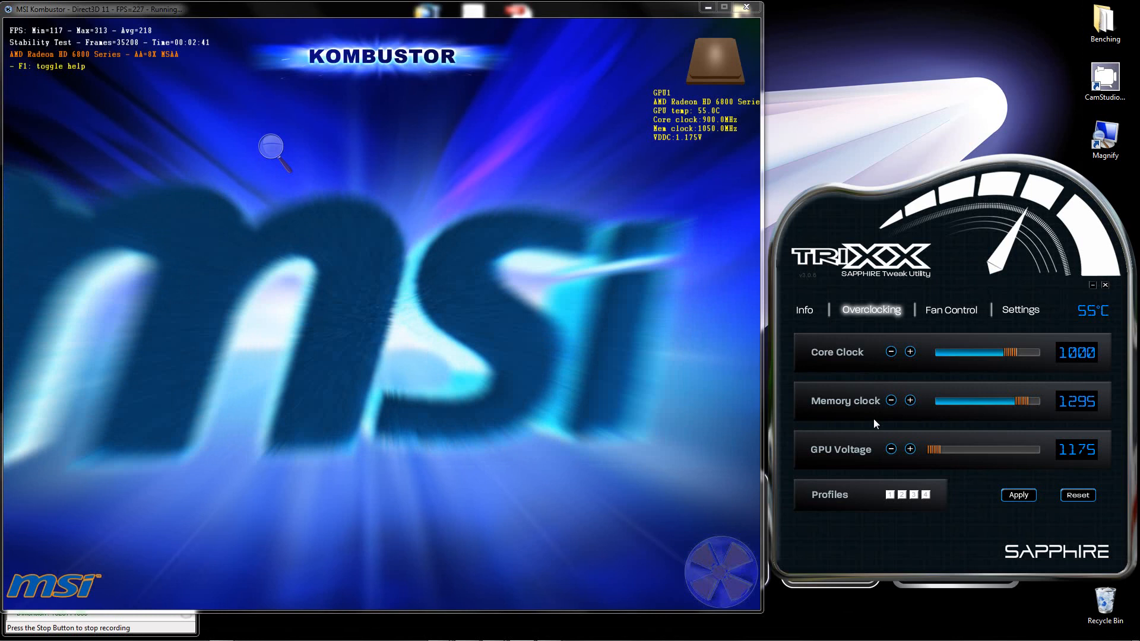
mouse_move(1077, 416)
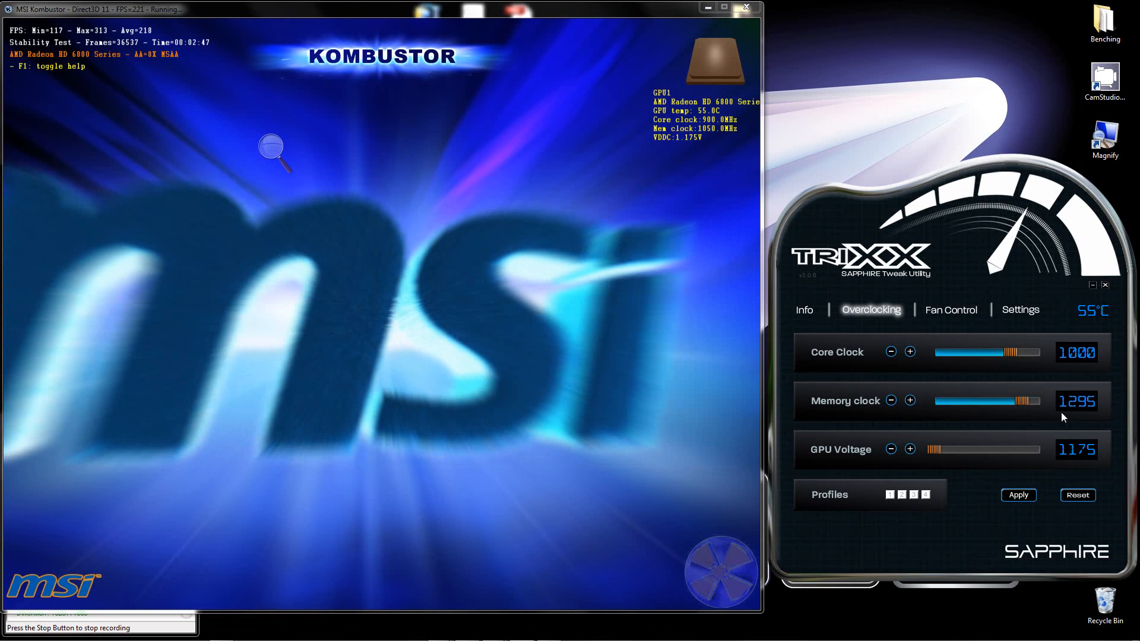
mouse_move(1100, 412)
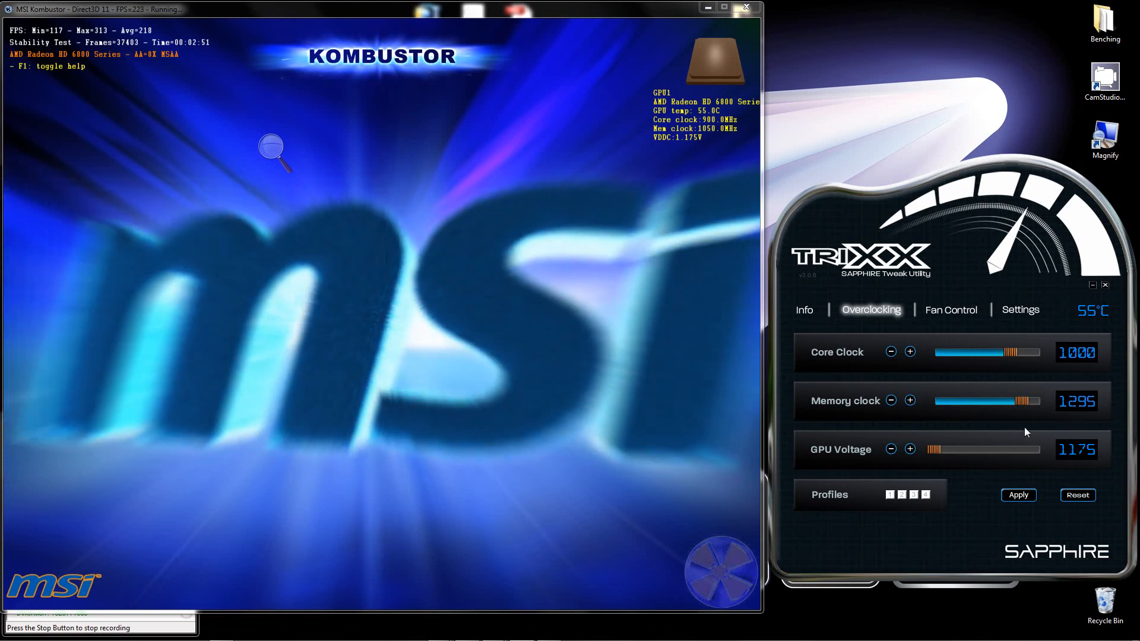
mouse_move(824, 468)
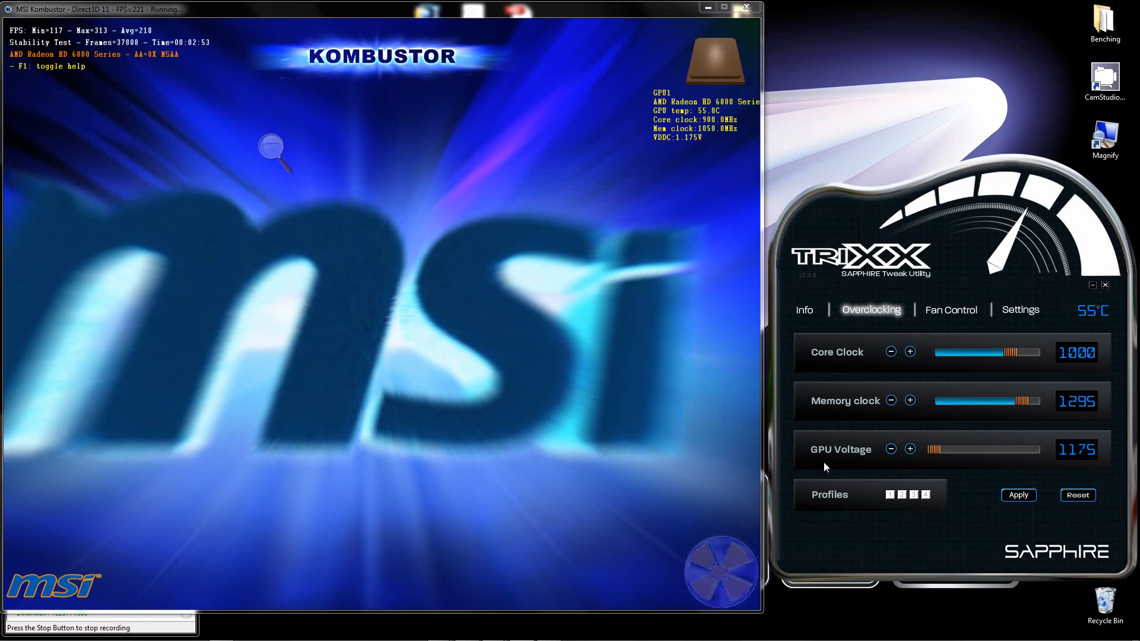
mouse_move(989, 471)
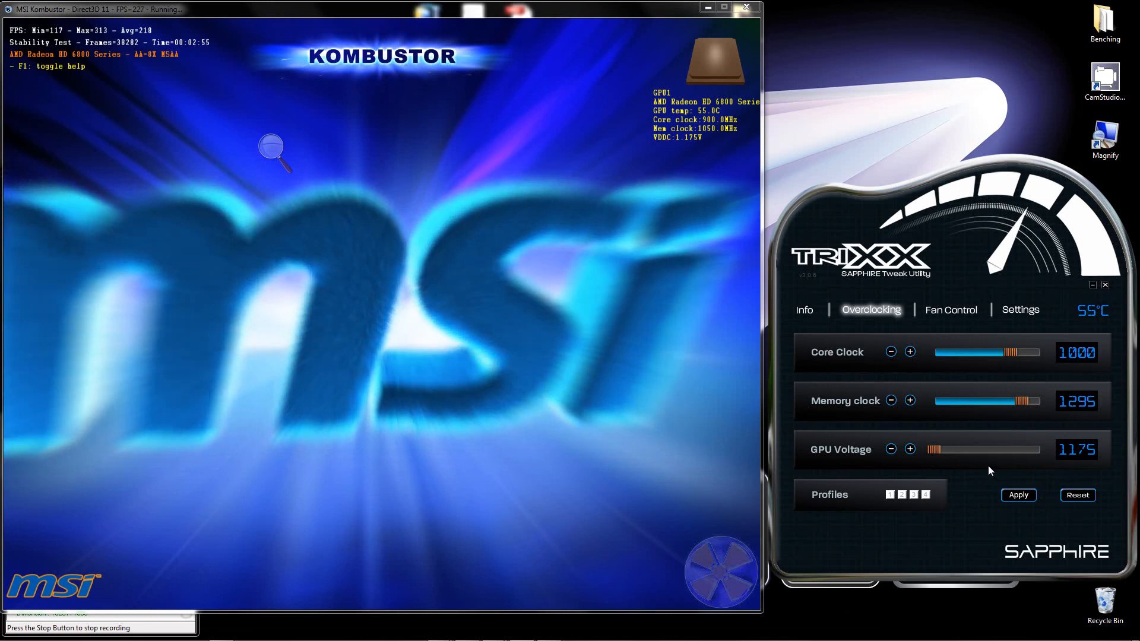
mouse_move(825, 541)
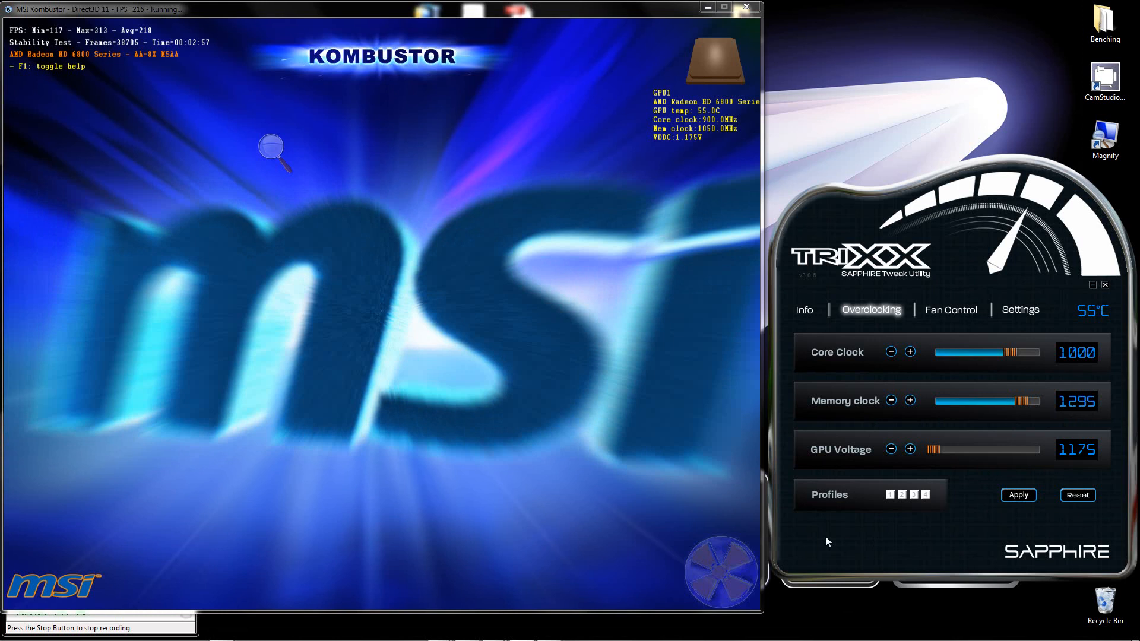
mouse_move(791, 288)
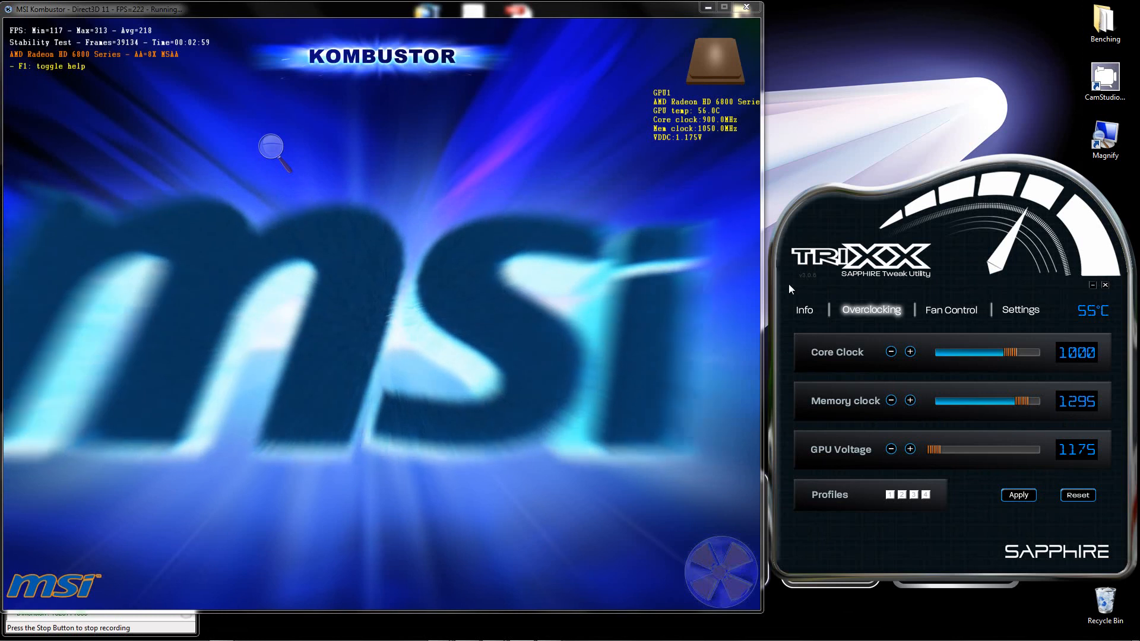
mouse_move(777, 395)
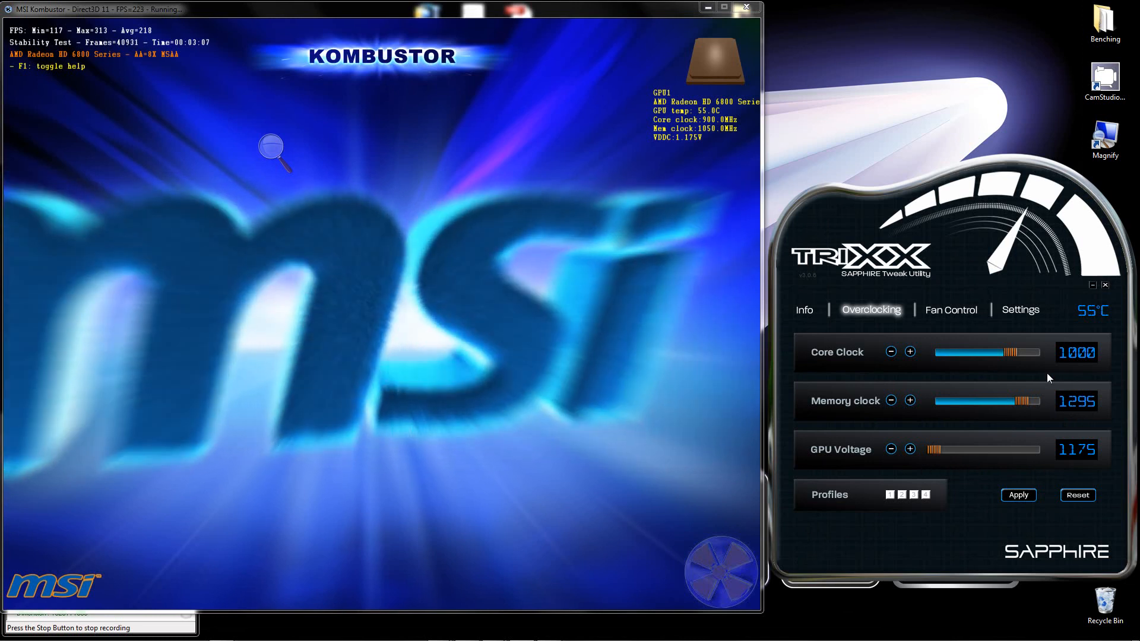
left_click(1018, 495)
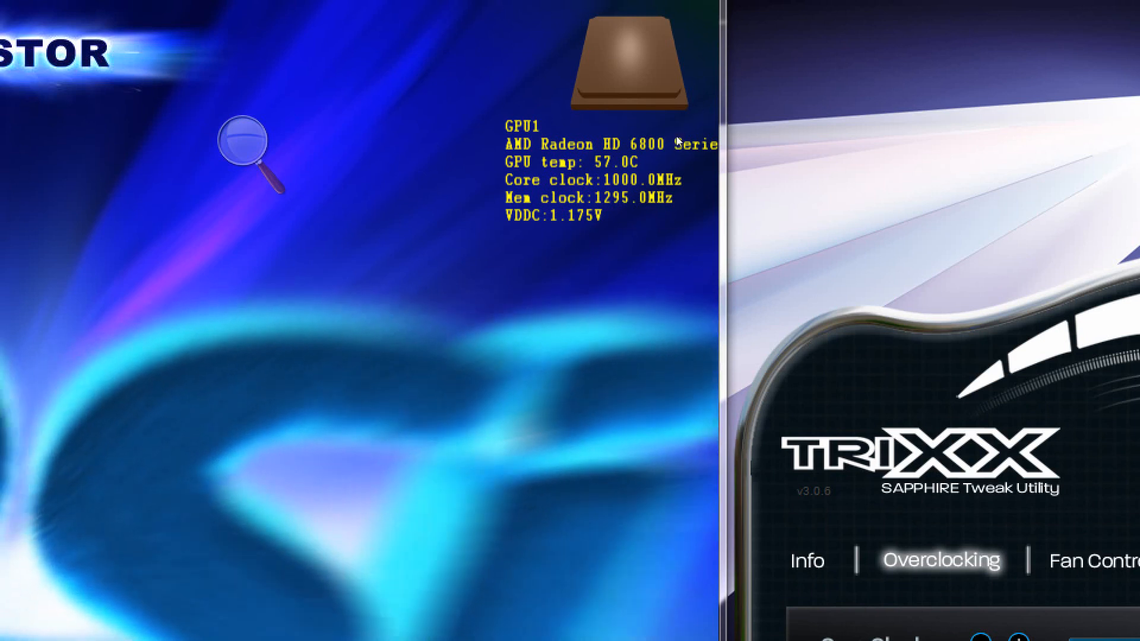
- Zoom the Magnifier in over TriXX's 1000/1295 MHz, 1175 voltage overclock readouts
left_click(247, 142)
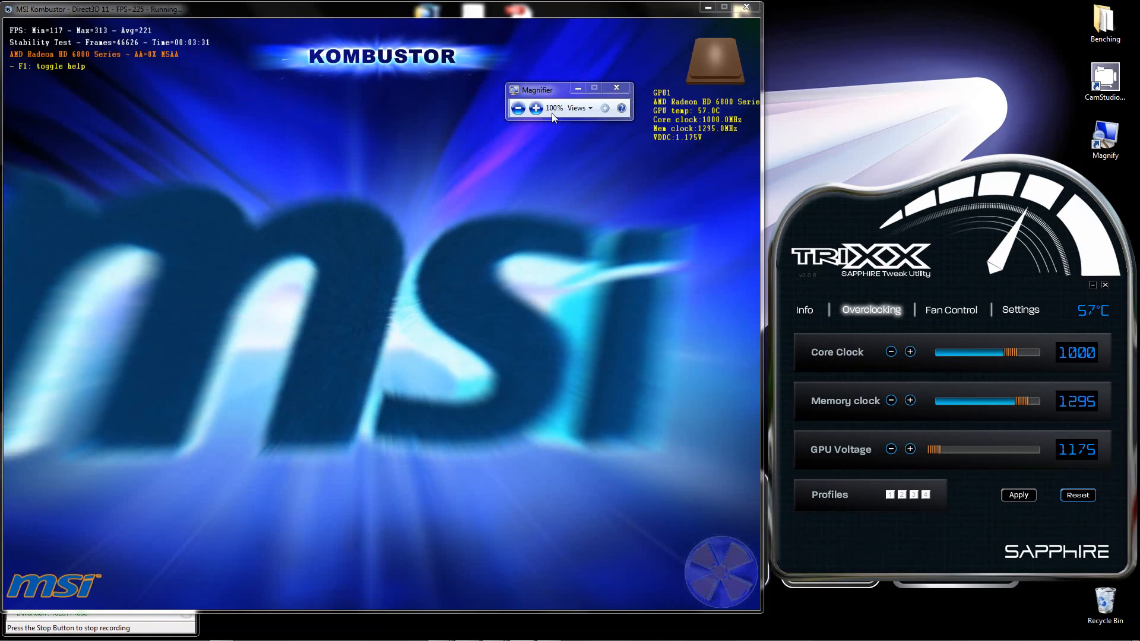
mouse_move(494, 117)
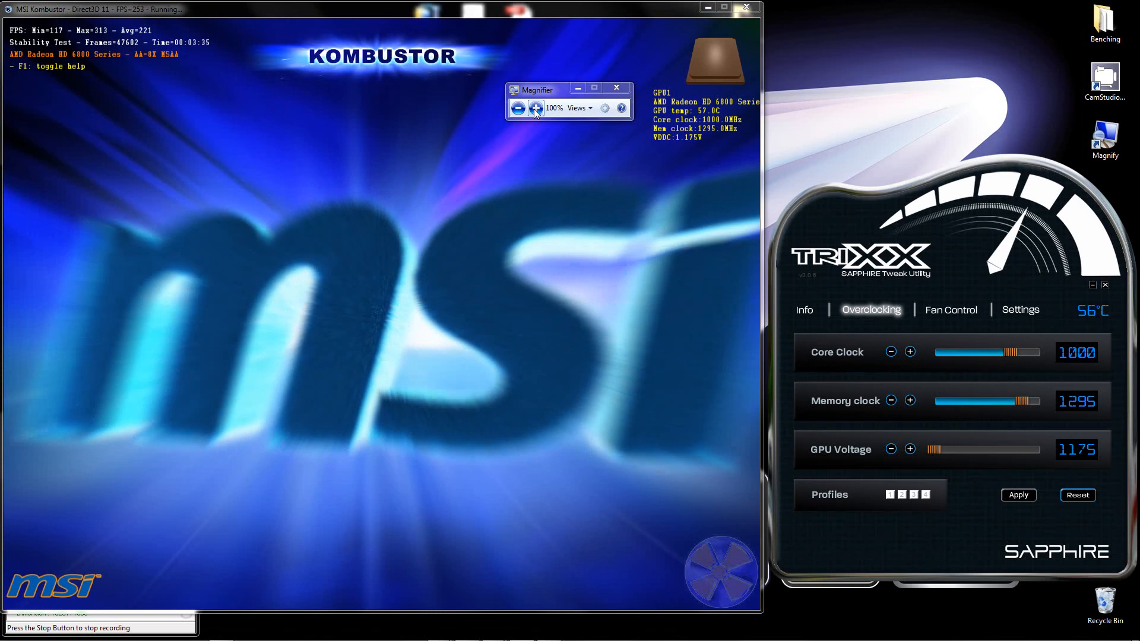
left_click(536, 108)
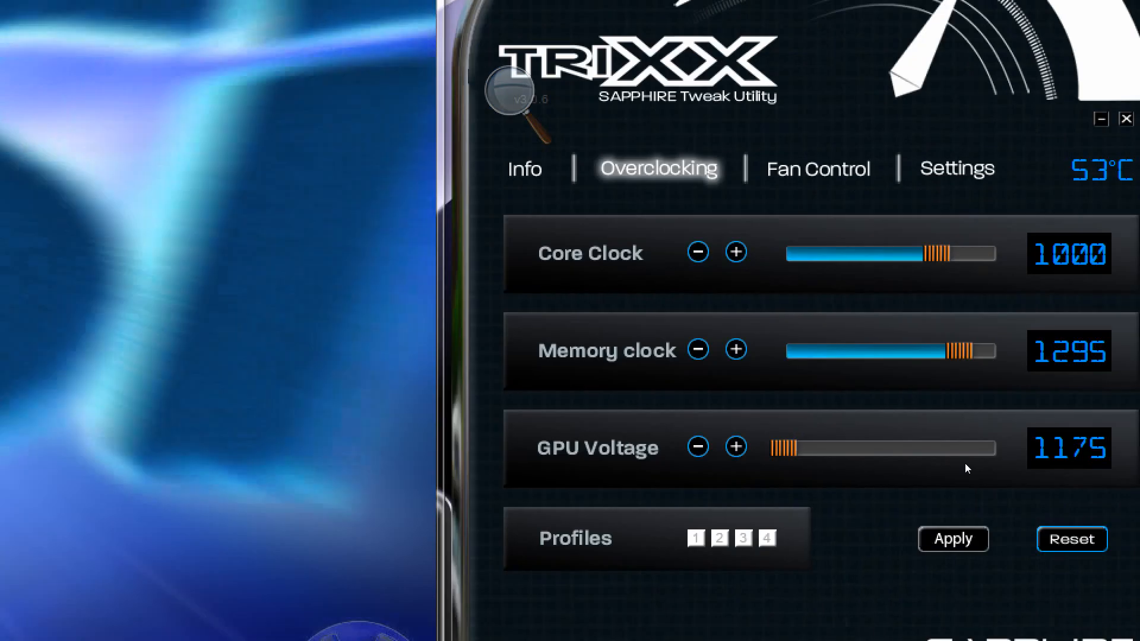
- Pan the magnified view onto Kombustor's 1000 MHz core / 1290 MHz memory readout
left_click(698, 349)
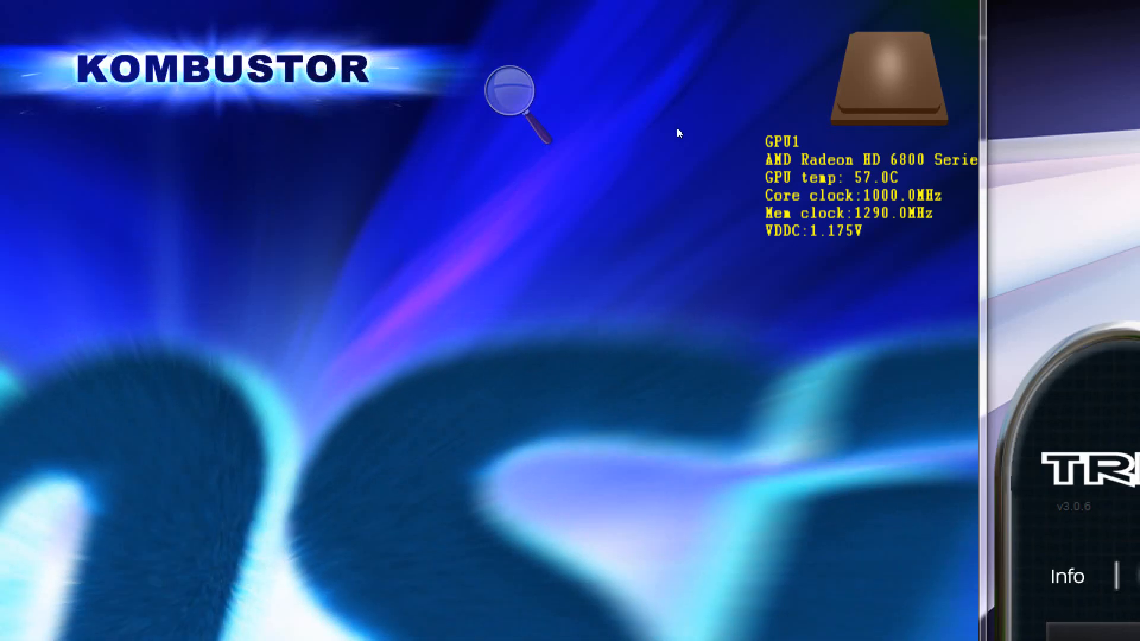
mouse_move(617, 140)
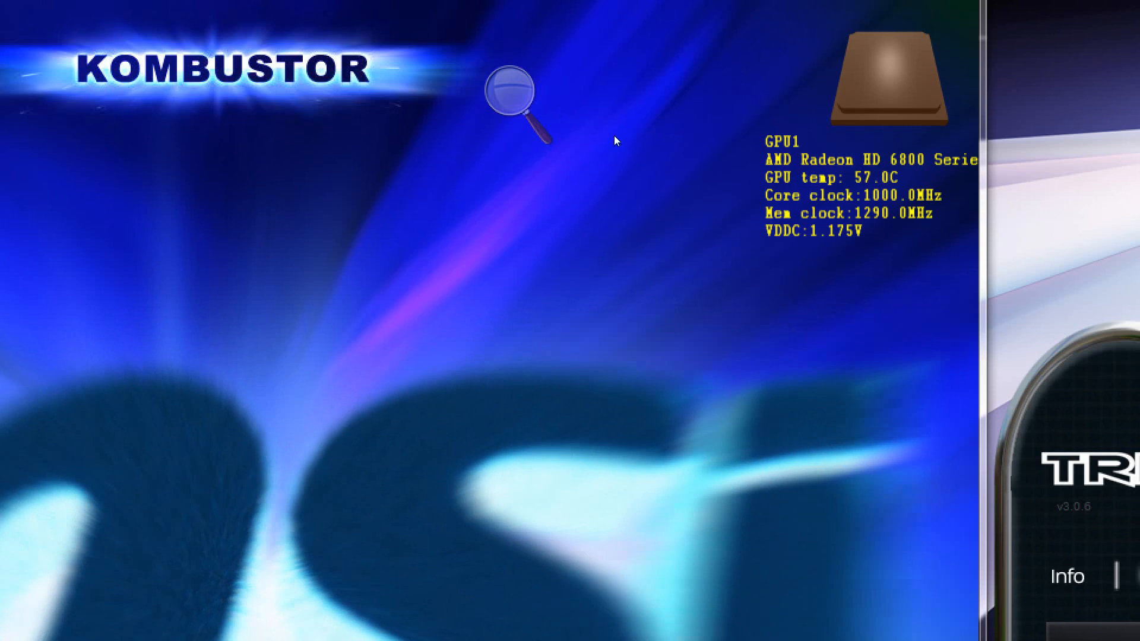
mouse_move(707, 142)
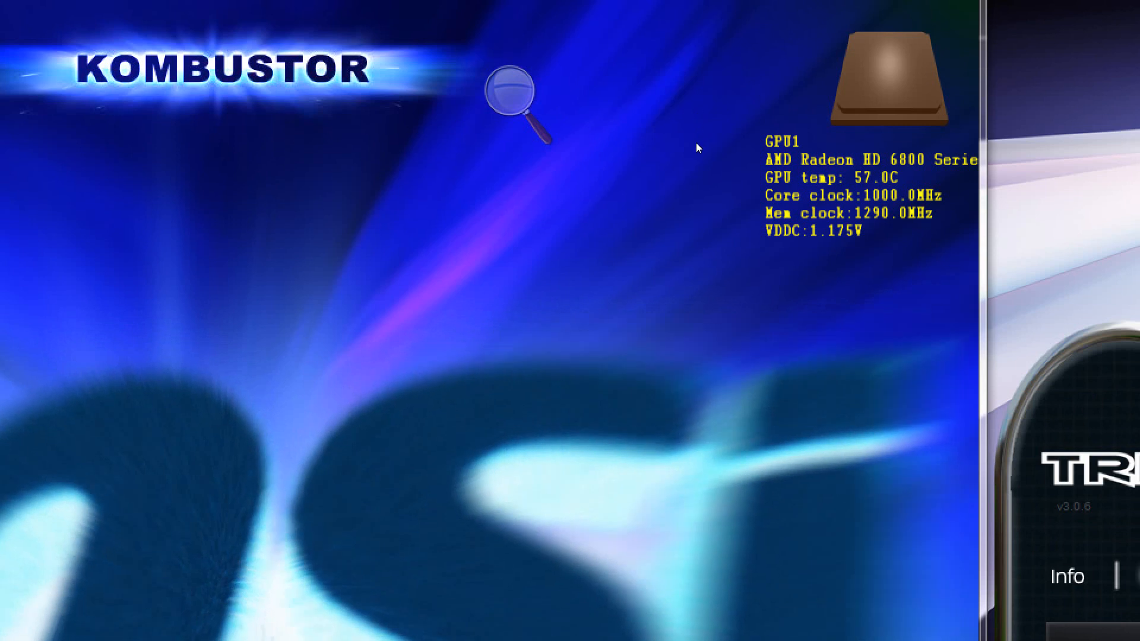
mouse_move(691, 129)
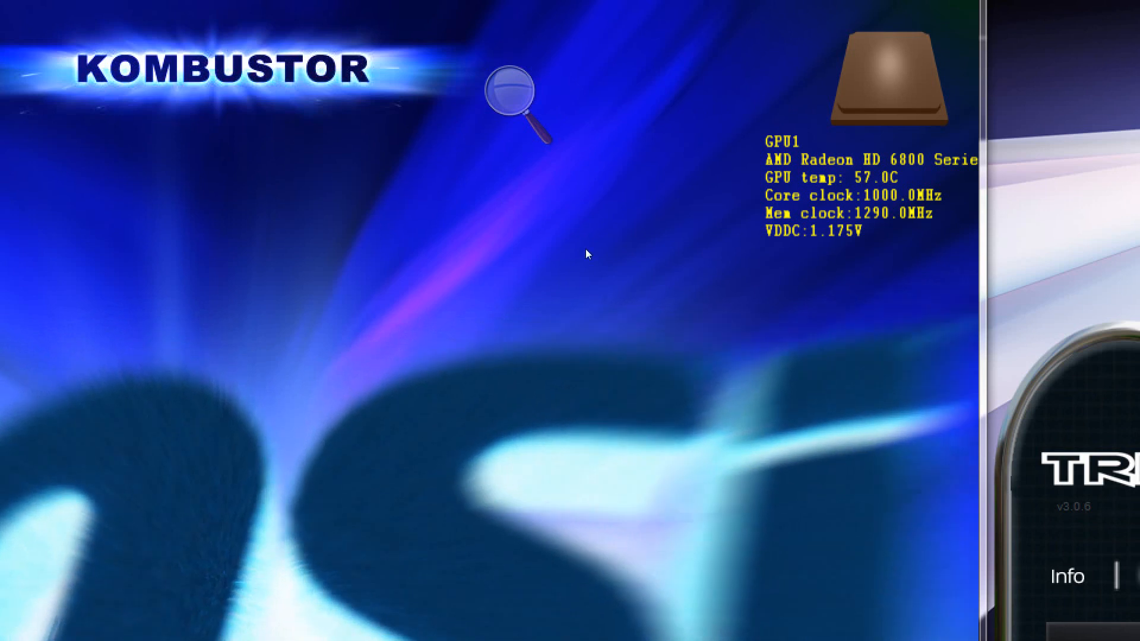
mouse_move(439, 99)
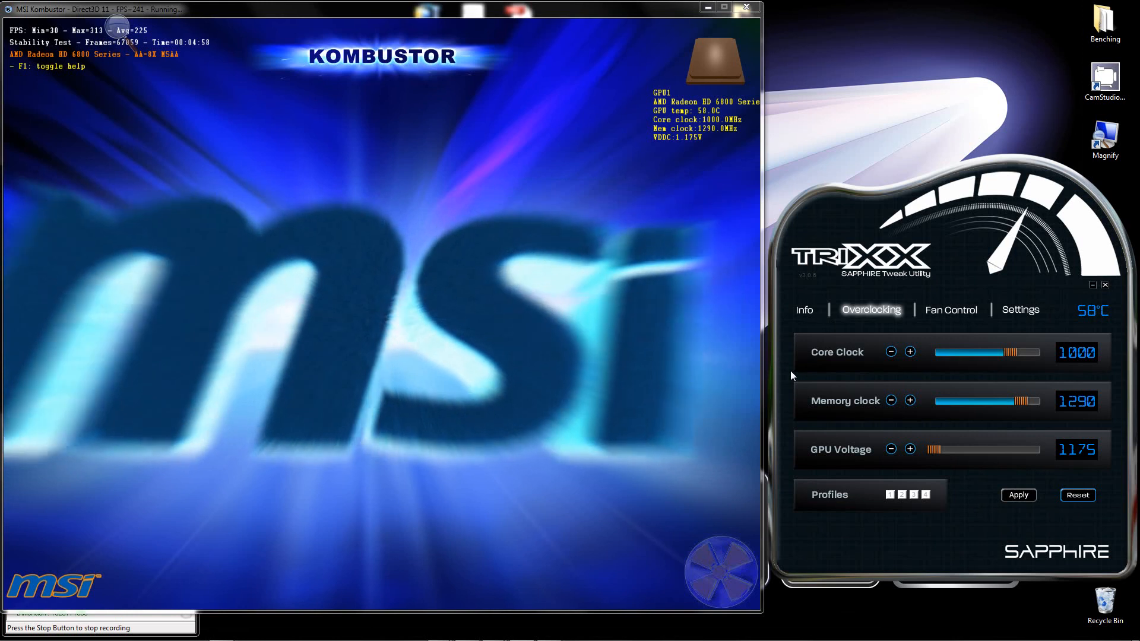
mouse_move(911, 400)
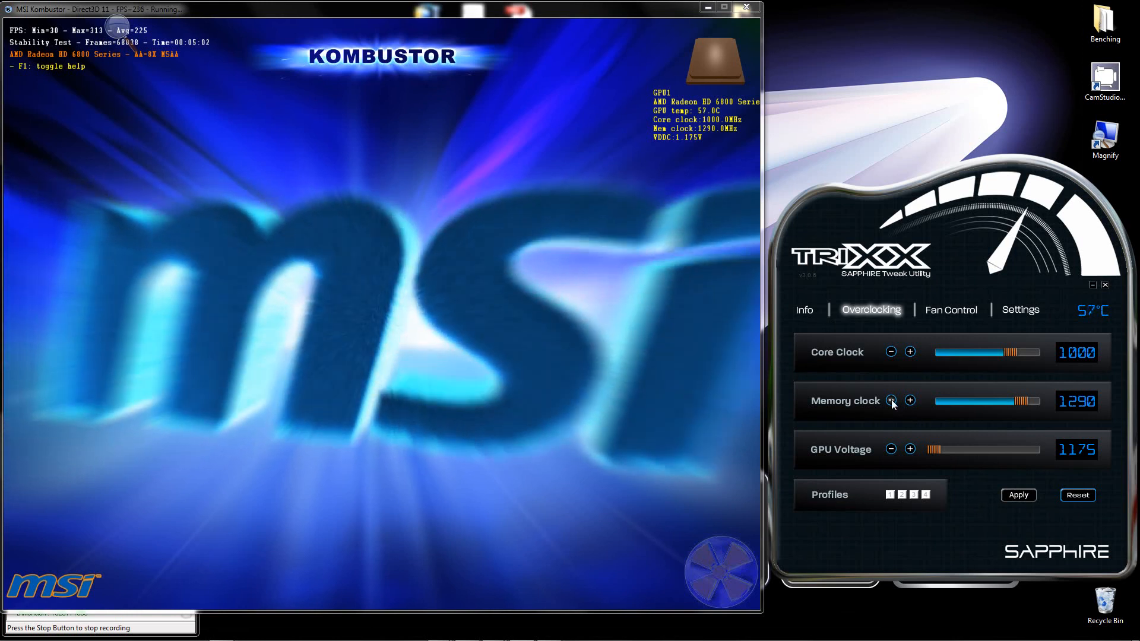
- Lower the TriXX memory clock from 1290 to 1280 MHz, keeping the core at 1000
left_click(891, 401)
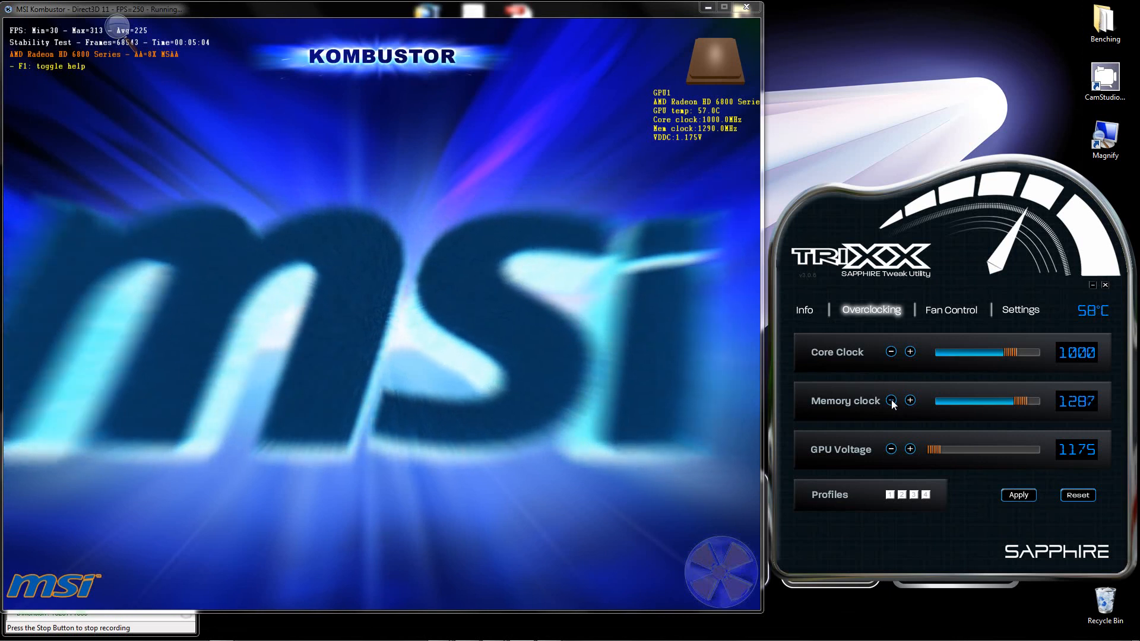
left_click(891, 400)
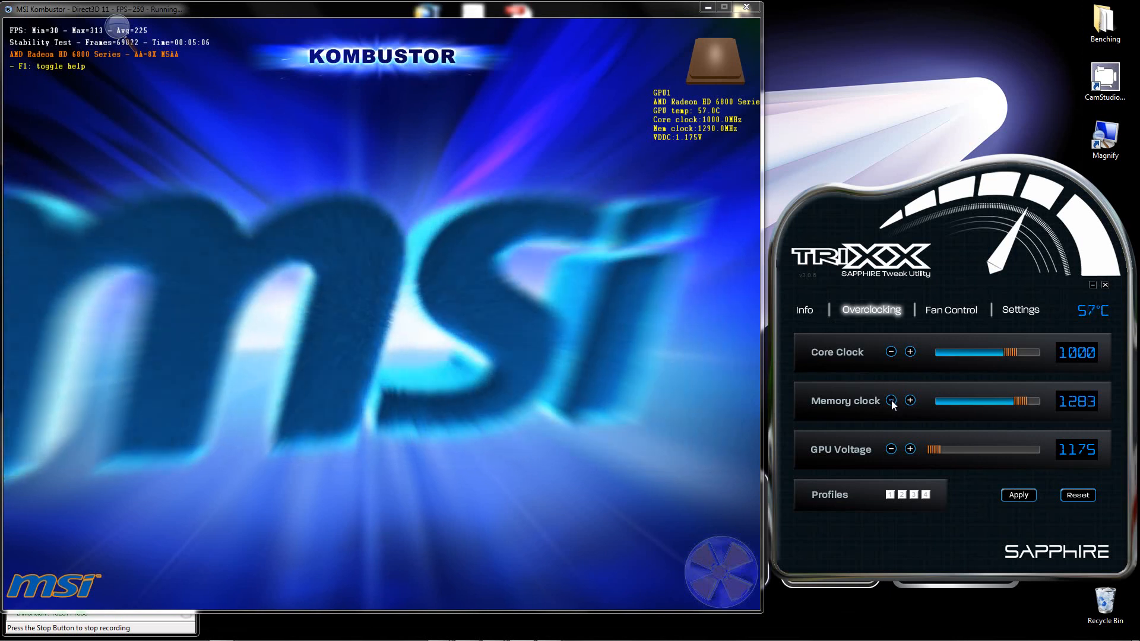
left_click(891, 400)
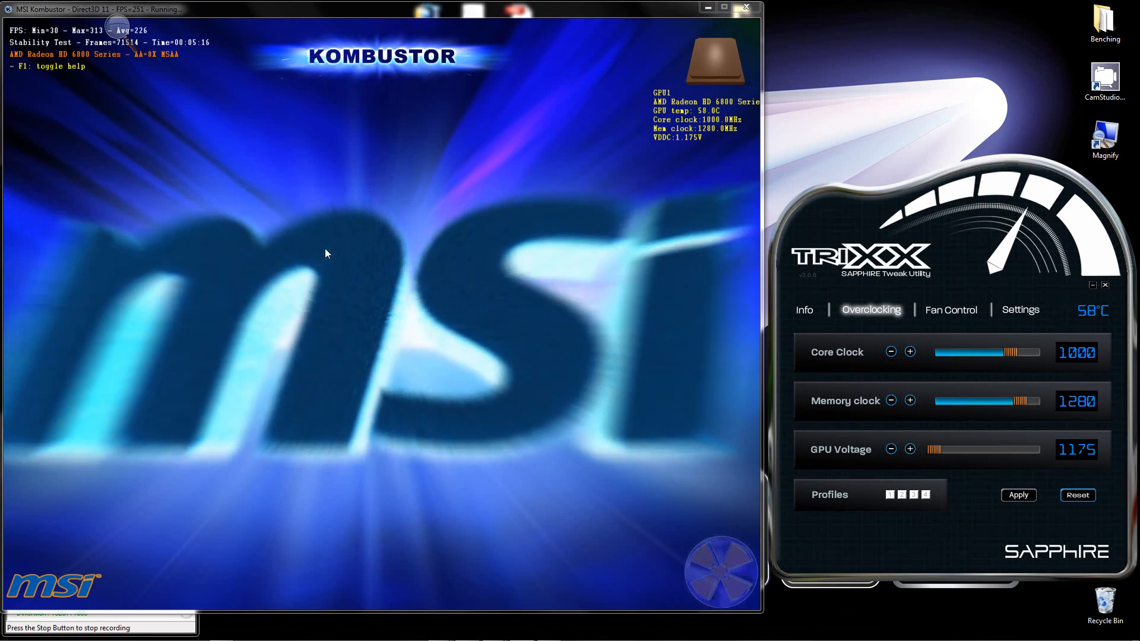
mouse_move(32, 305)
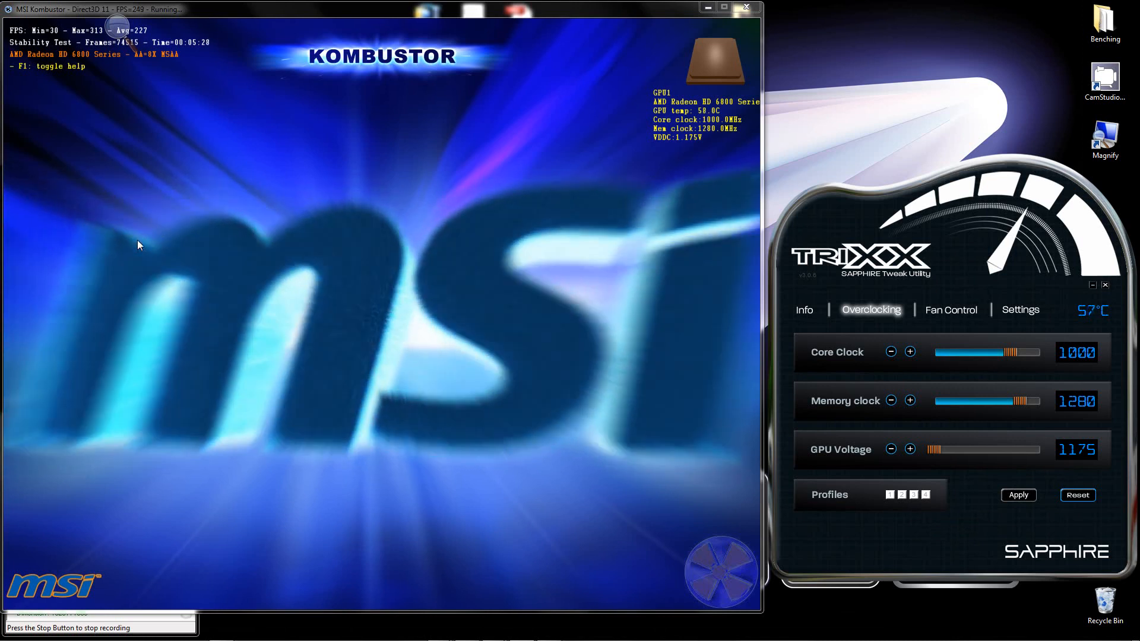
mouse_move(103, 206)
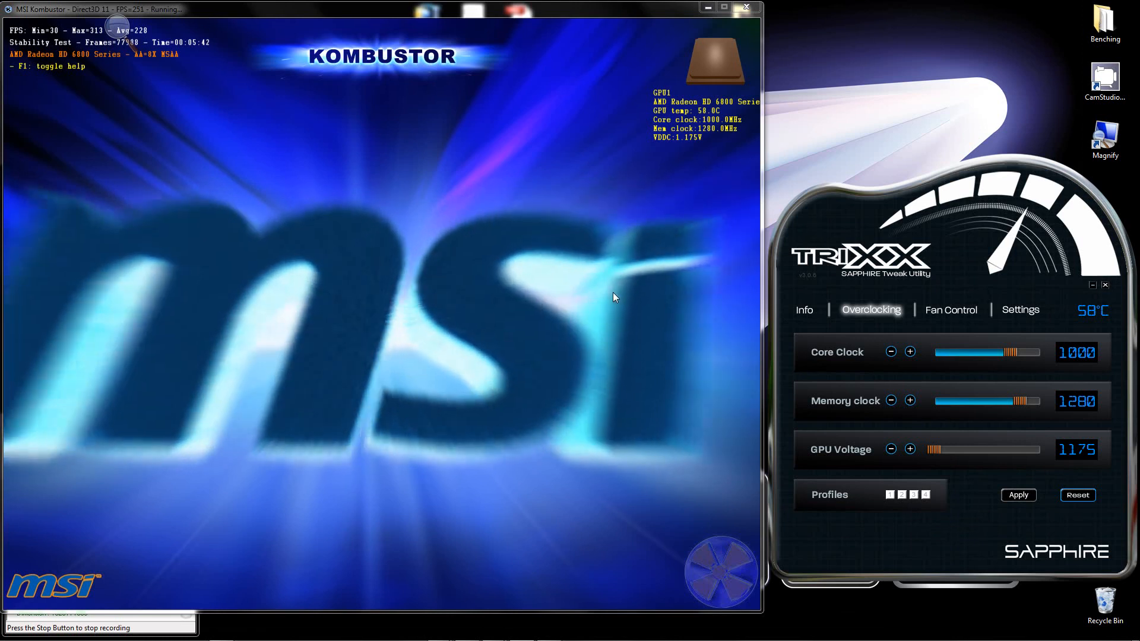
mouse_move(878, 374)
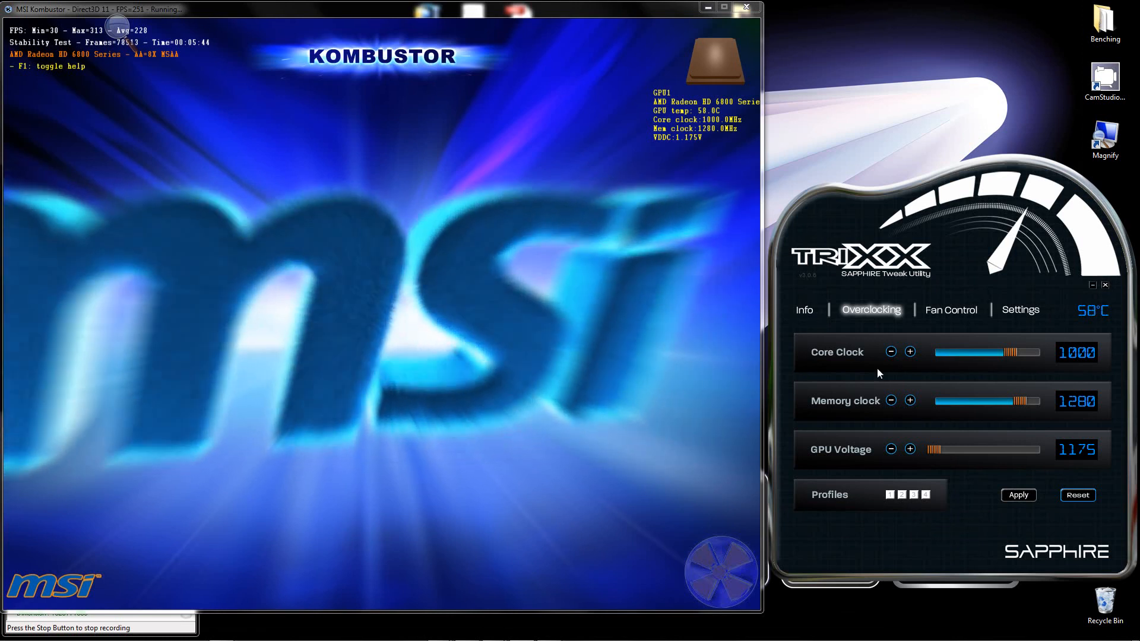
mouse_move(1034, 374)
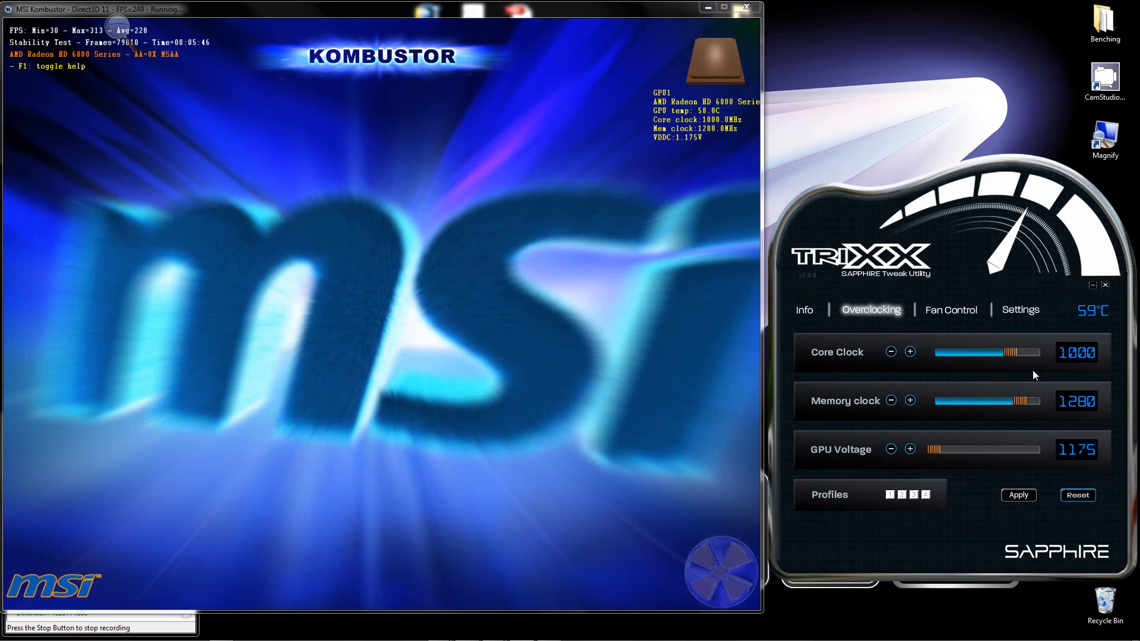
mouse_move(1018, 451)
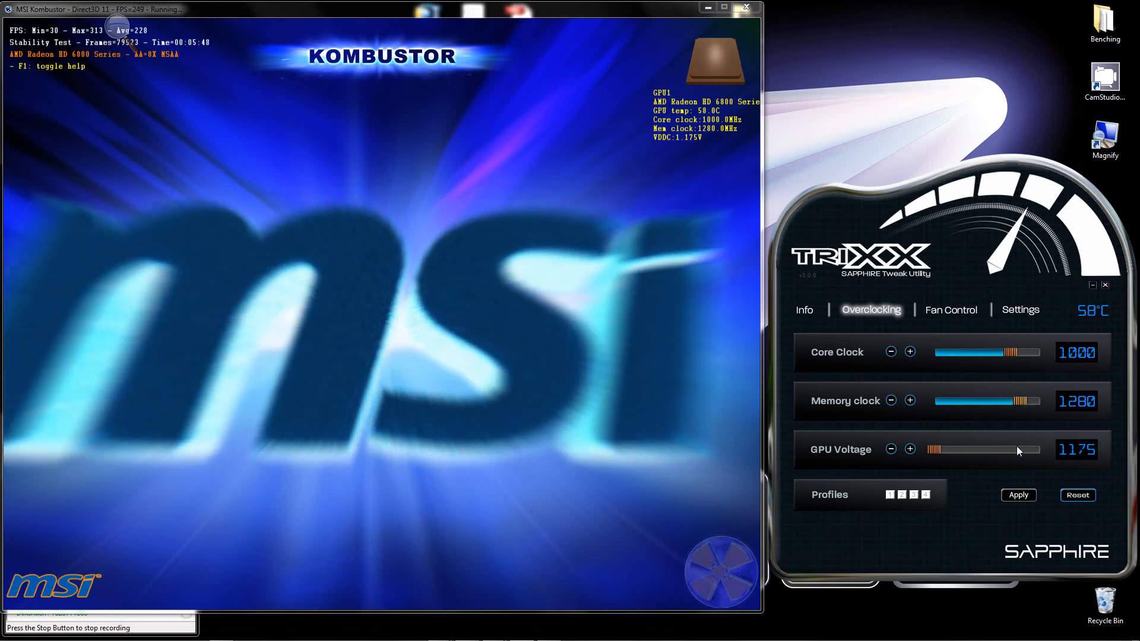
mouse_move(1015, 374)
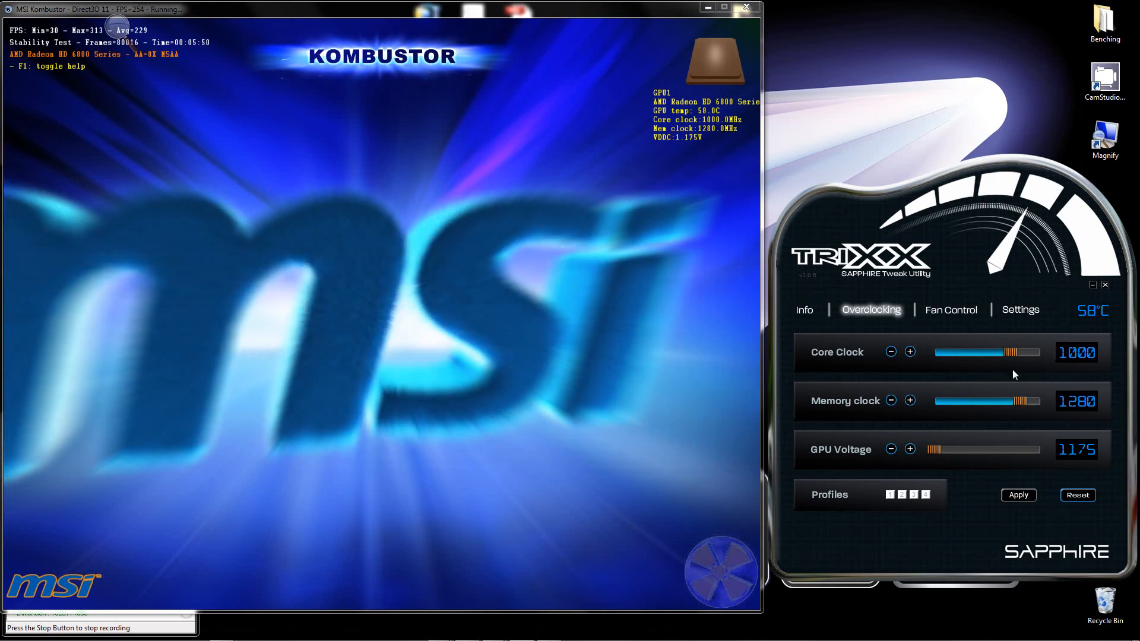
mouse_move(963, 415)
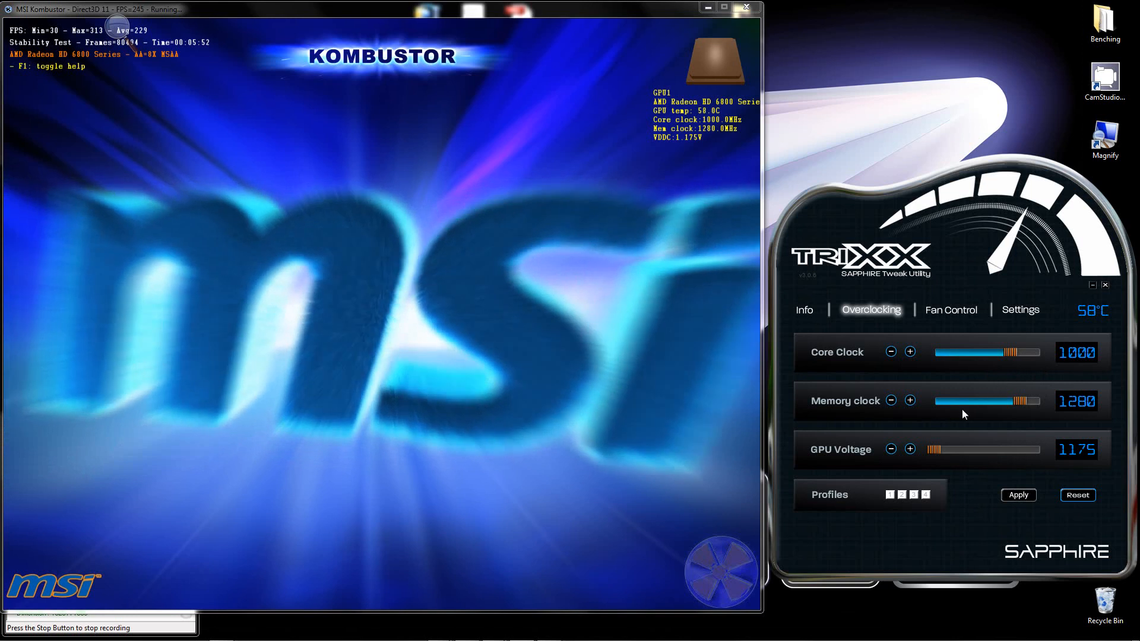
mouse_move(945, 374)
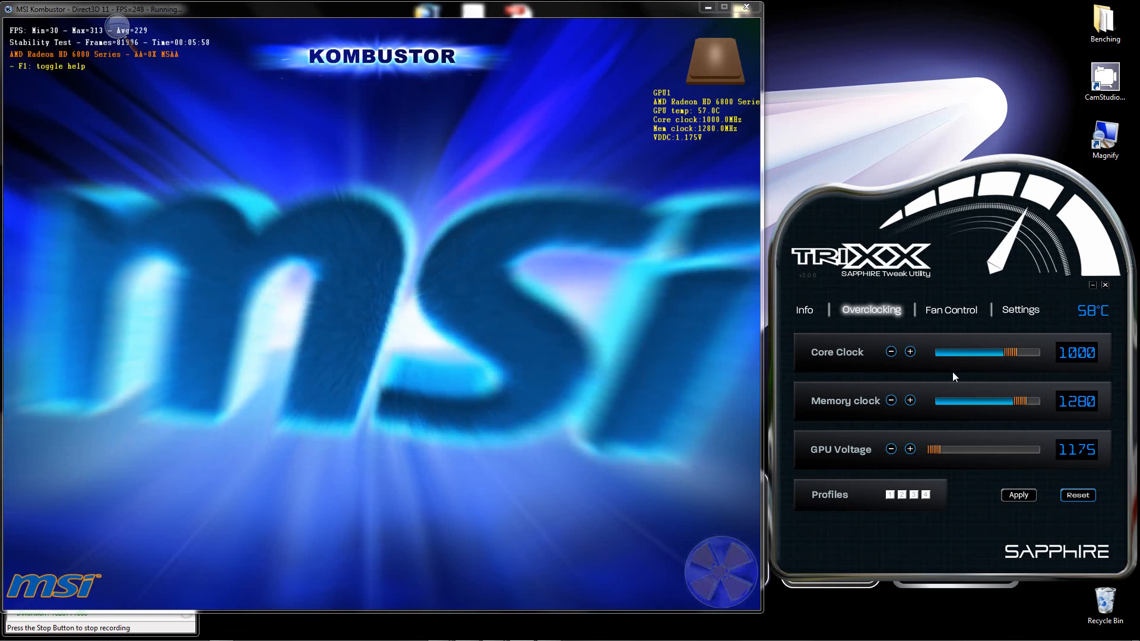
mouse_move(935, 439)
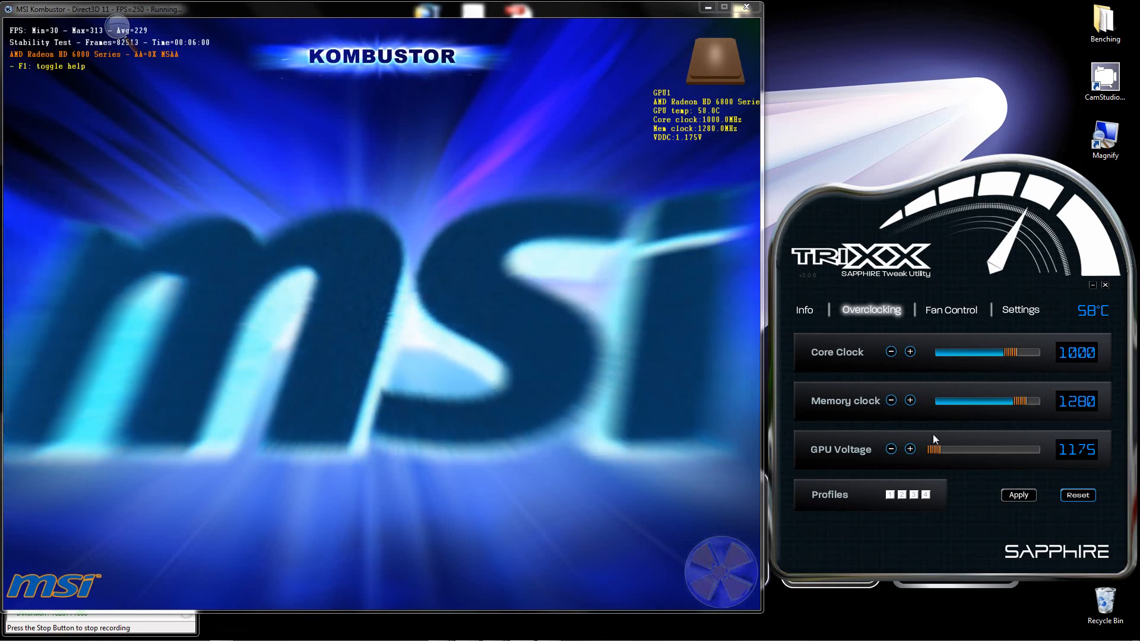
mouse_move(831, 219)
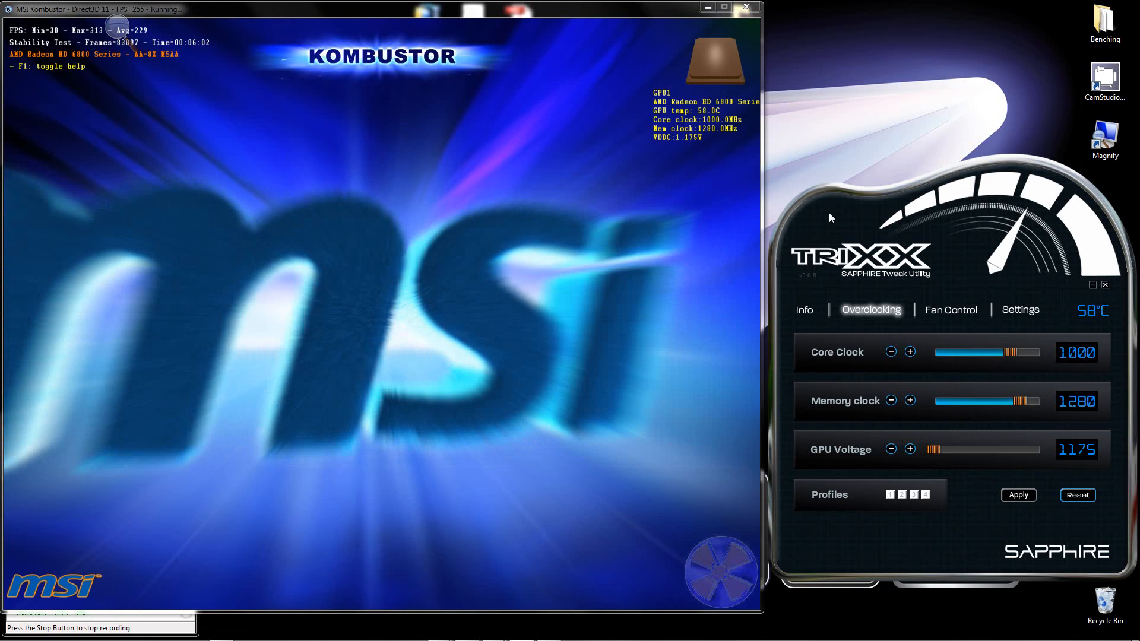